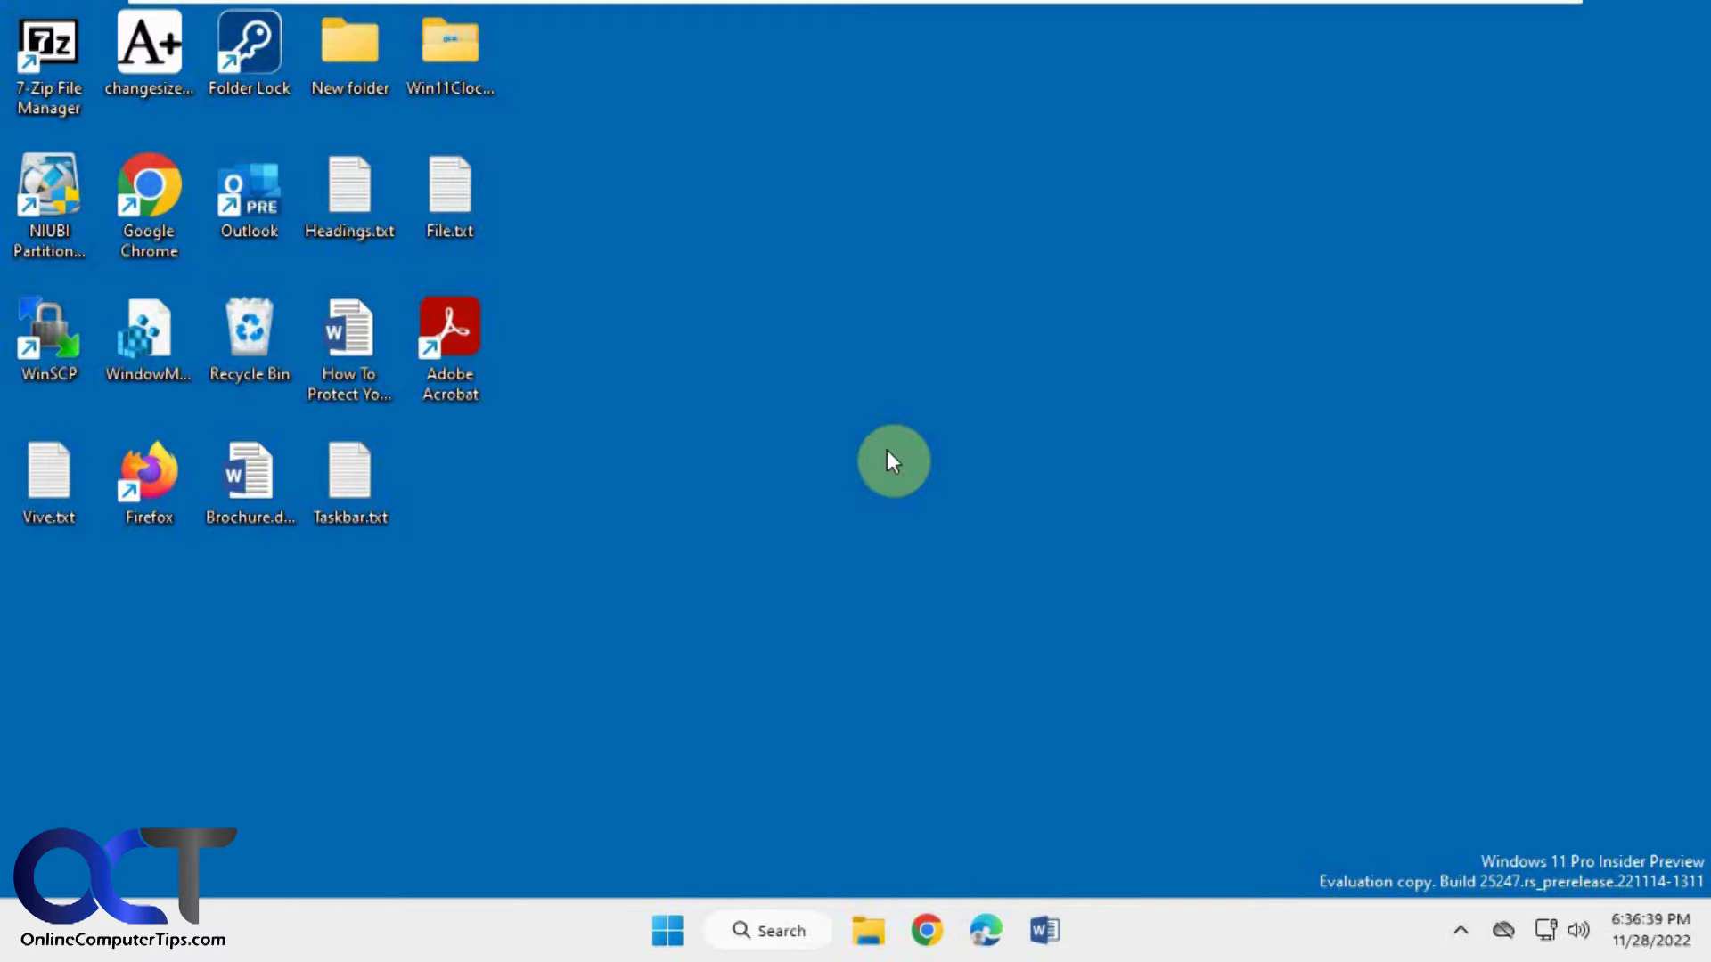
pyautogui.moveTo(1524, 824)
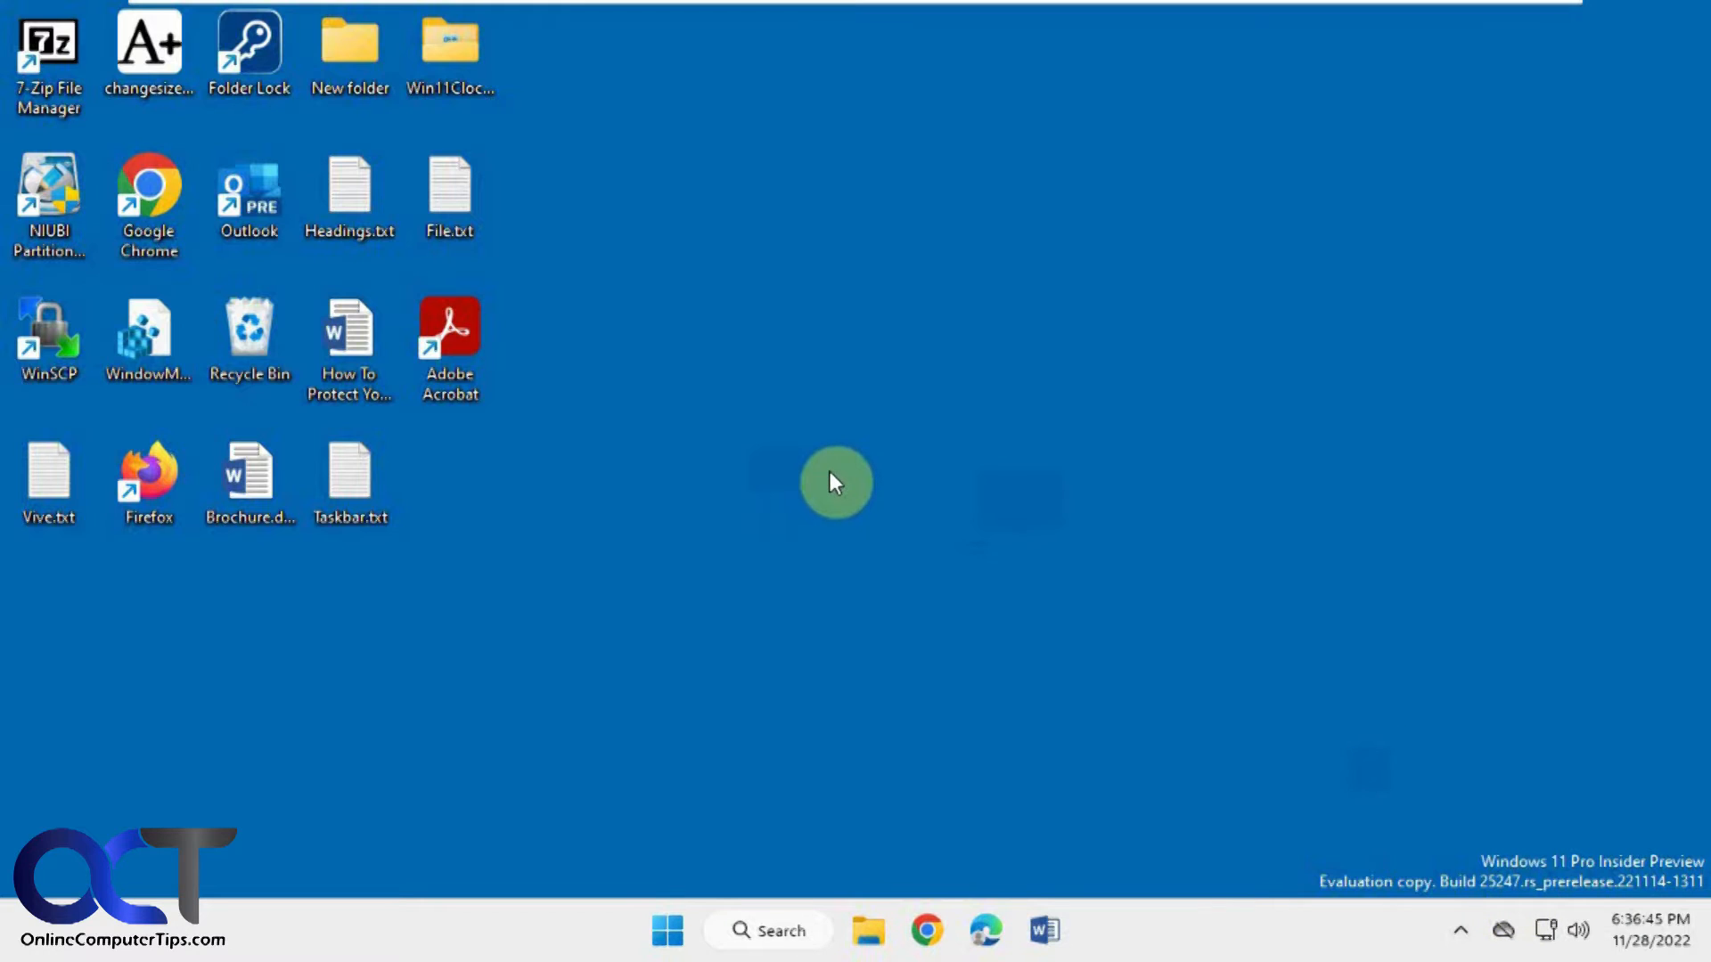
pyautogui.moveTo(741, 476)
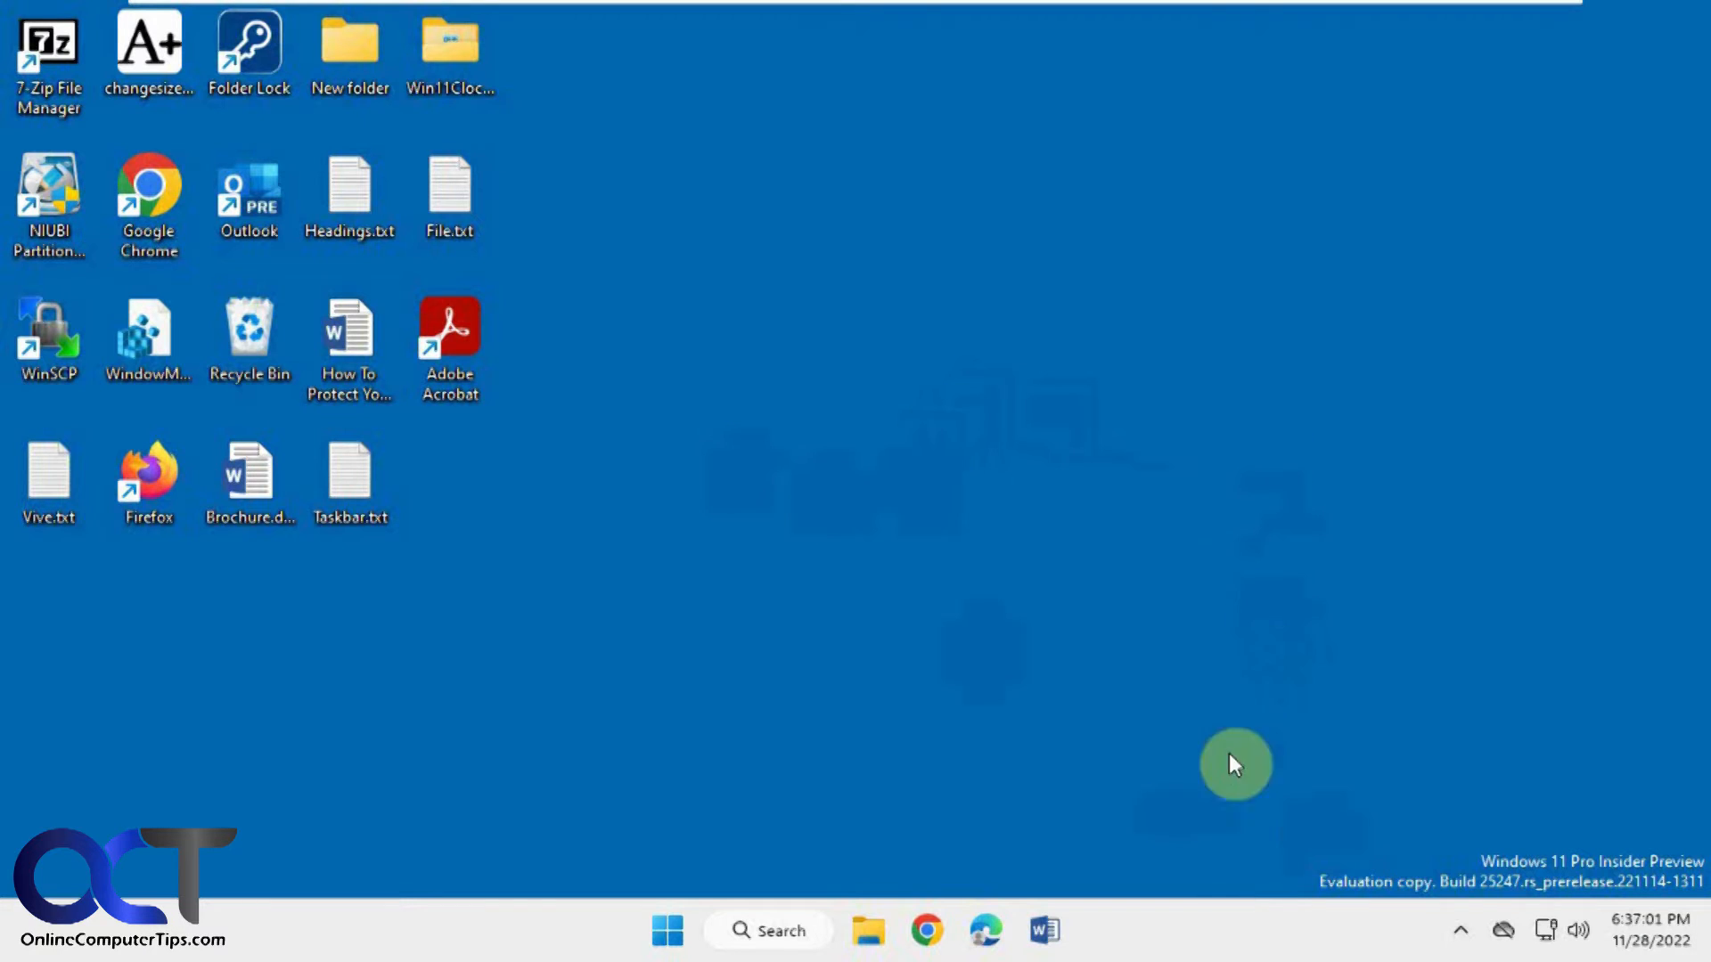
pyautogui.moveTo(1296, 674)
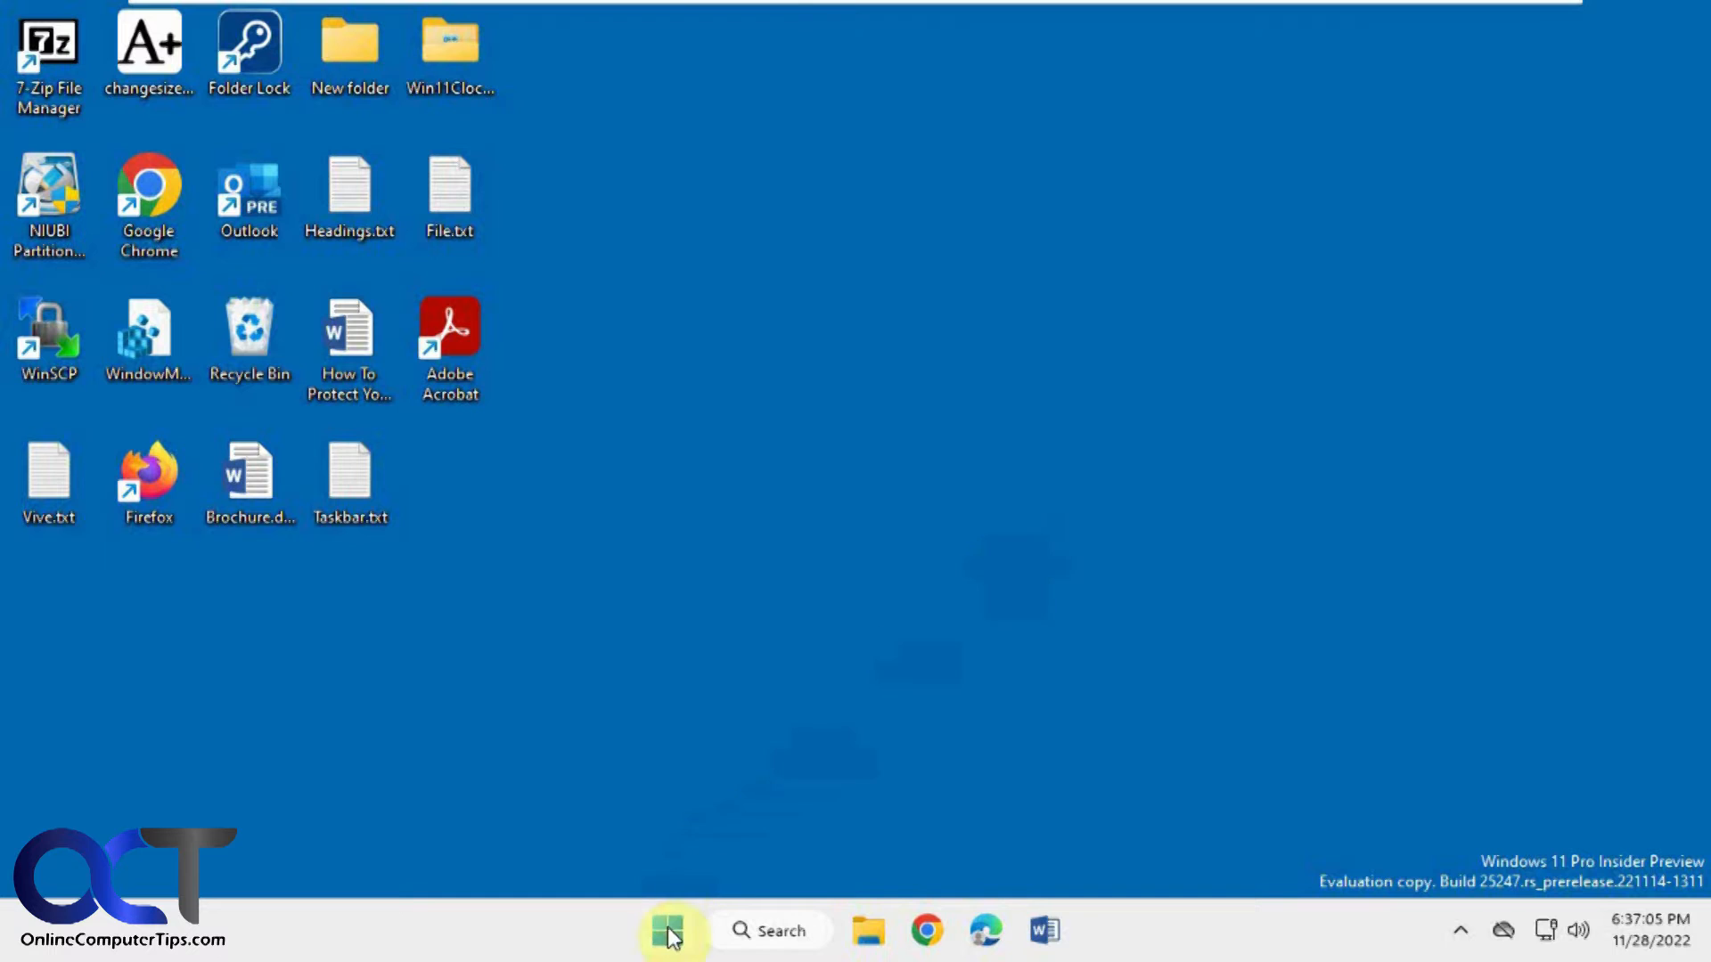
# Launch Task Manager, filter Processes for 'vmware', clear the search, then view Performance graphs
pyautogui.click(670, 930)
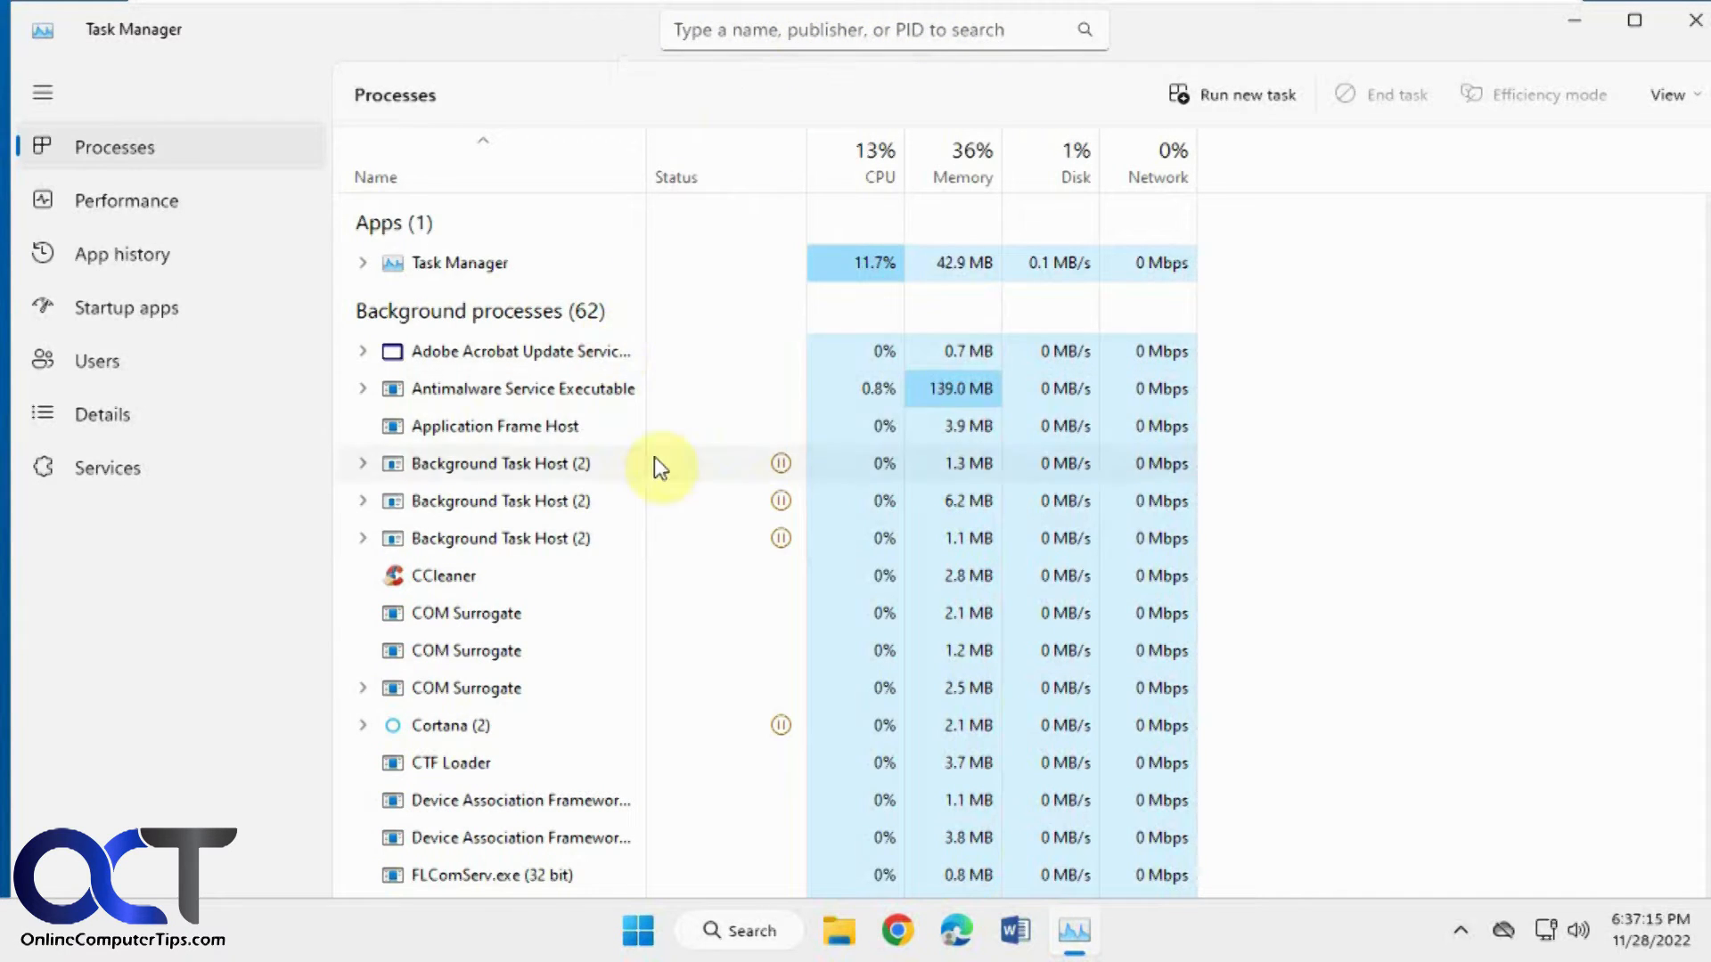
pyautogui.moveTo(873, 75)
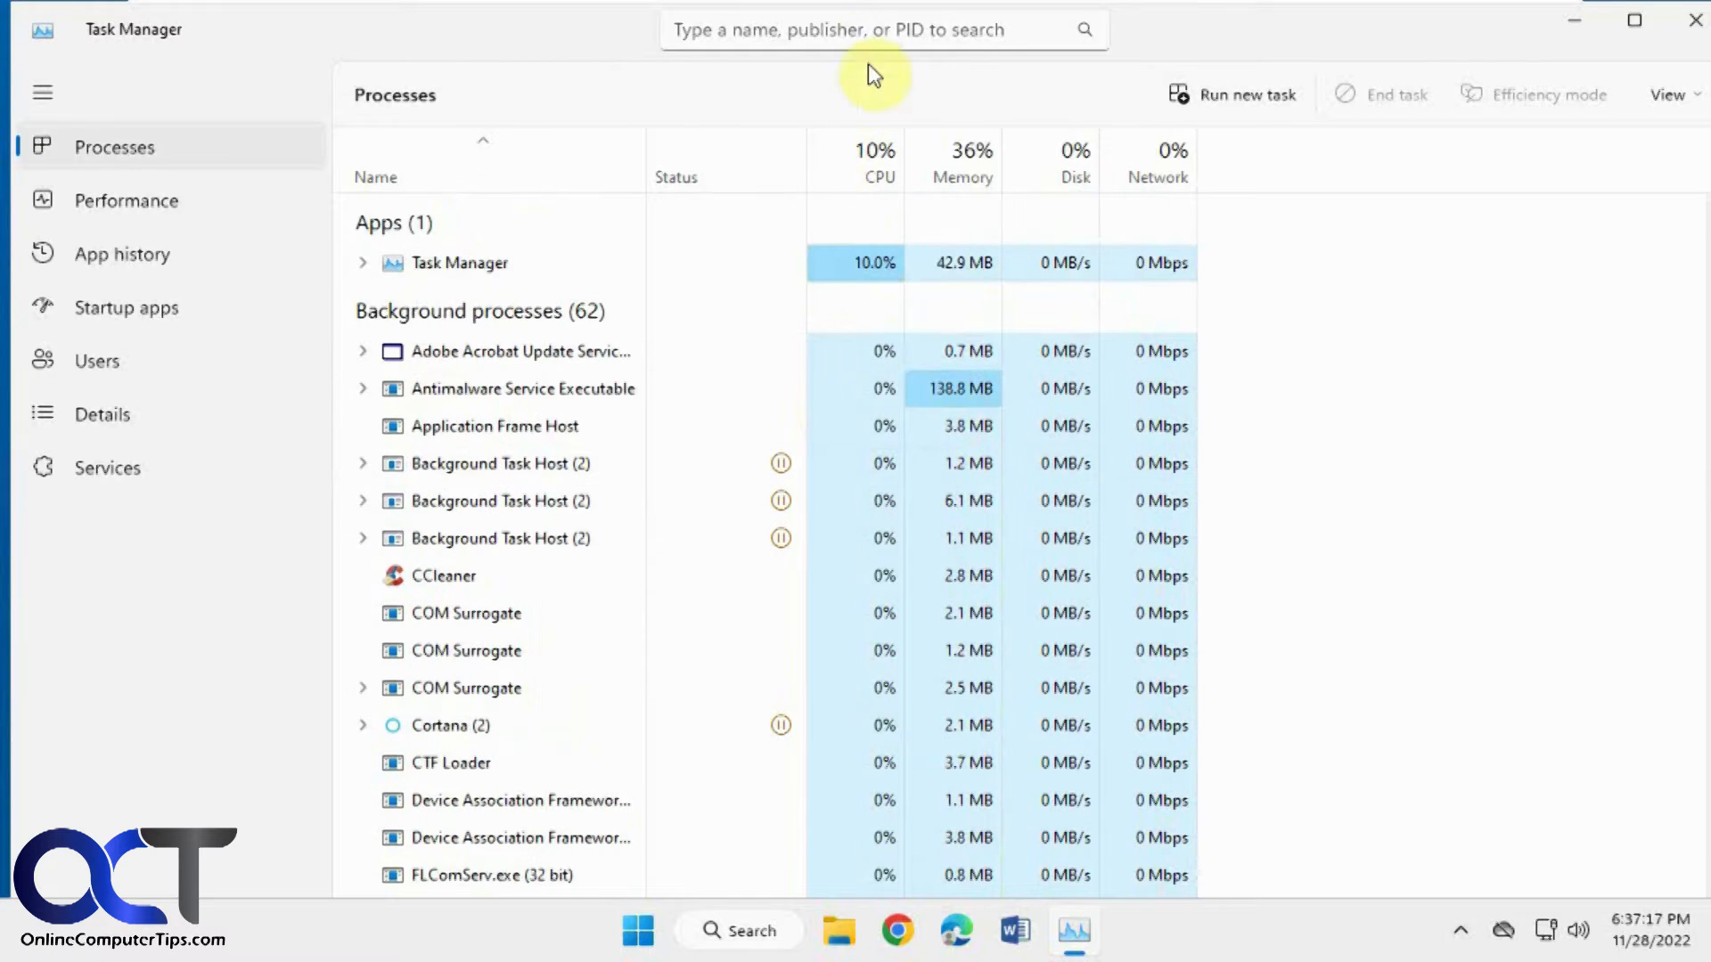
pyautogui.write('vmware')
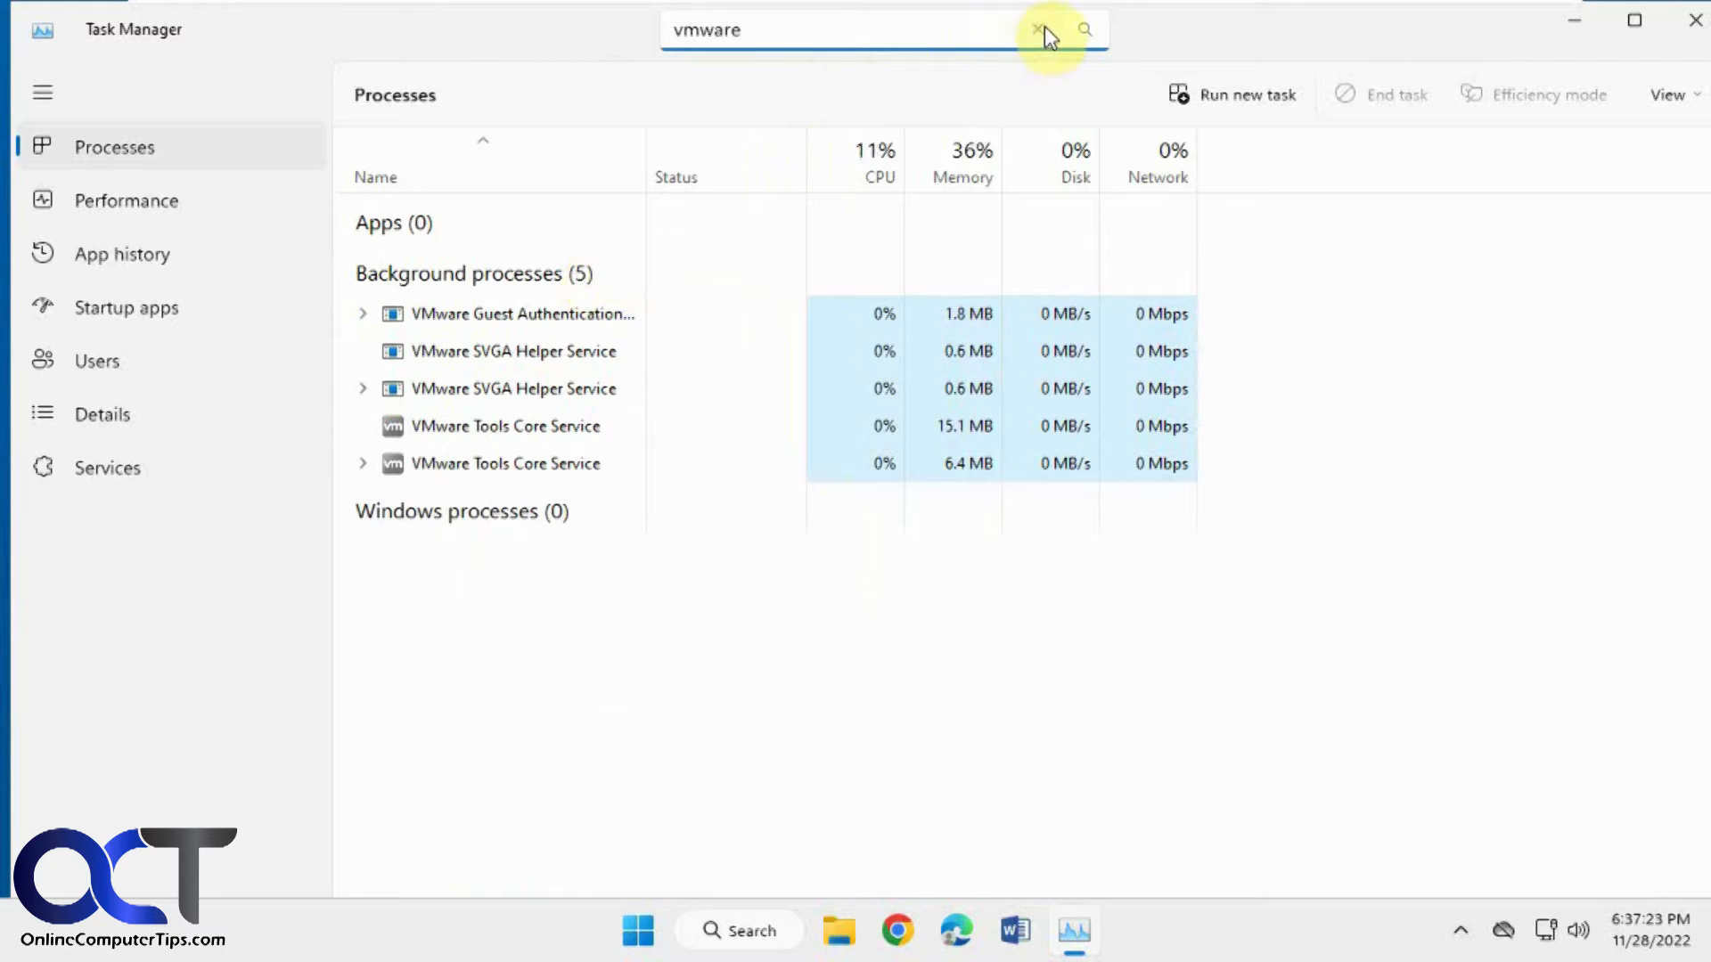
pyautogui.click(1034, 31)
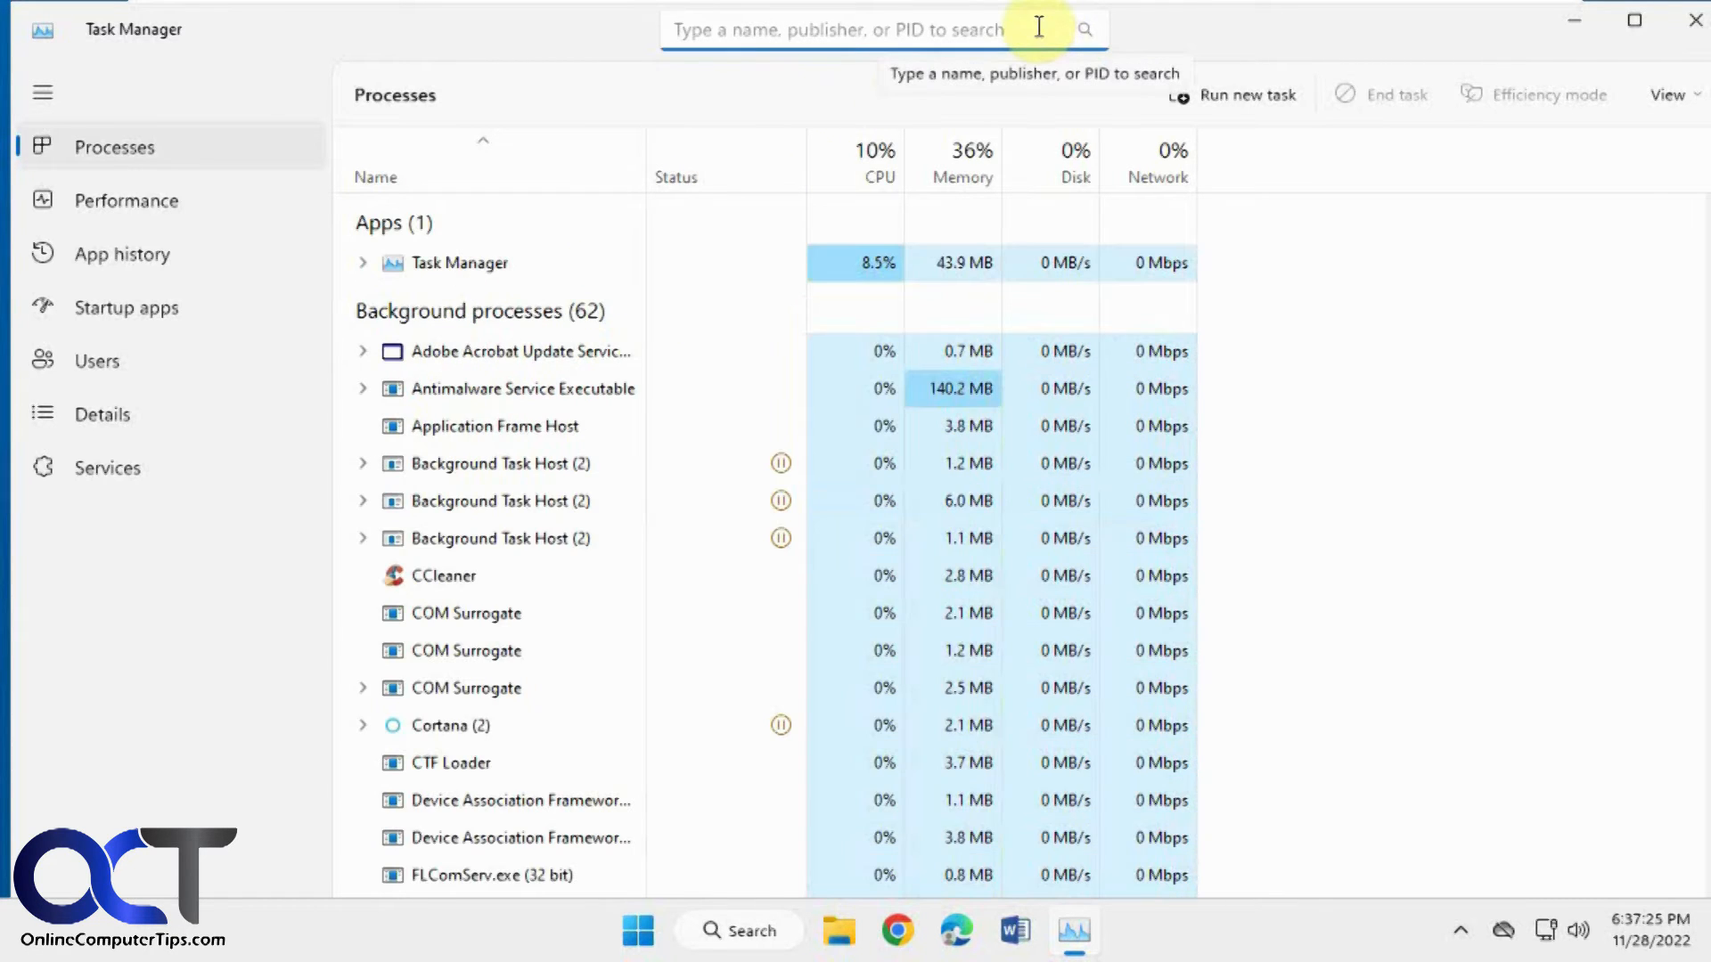
pyautogui.moveTo(693, 510)
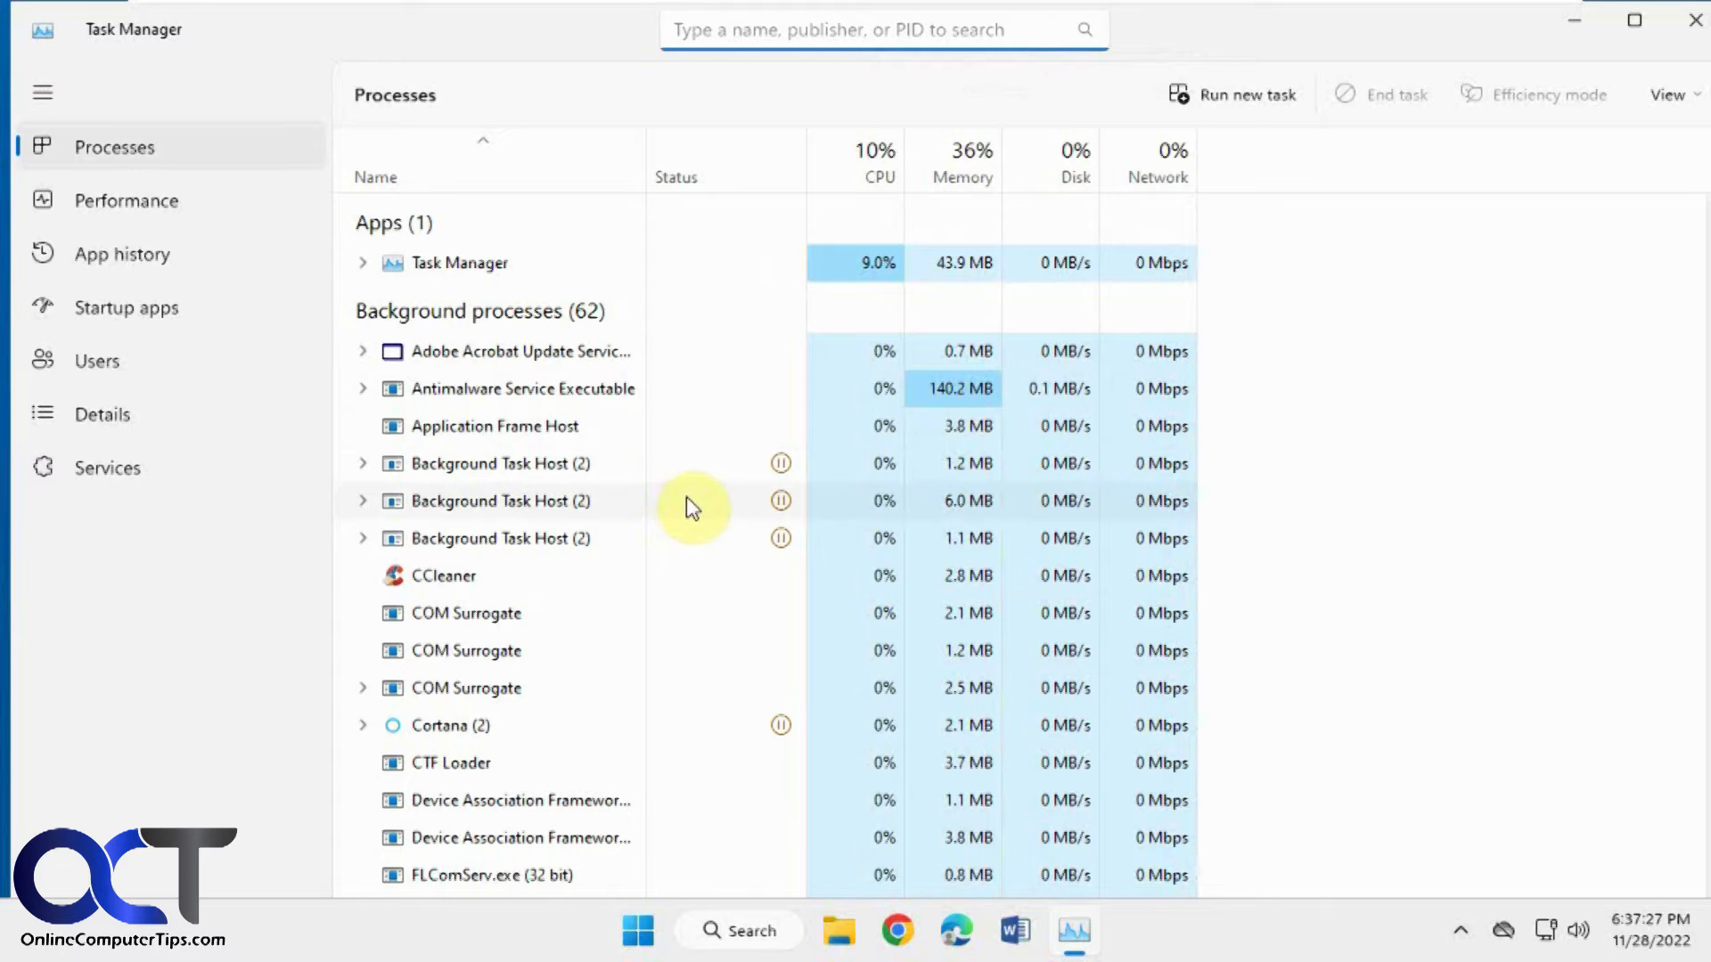
pyautogui.click(126, 200)
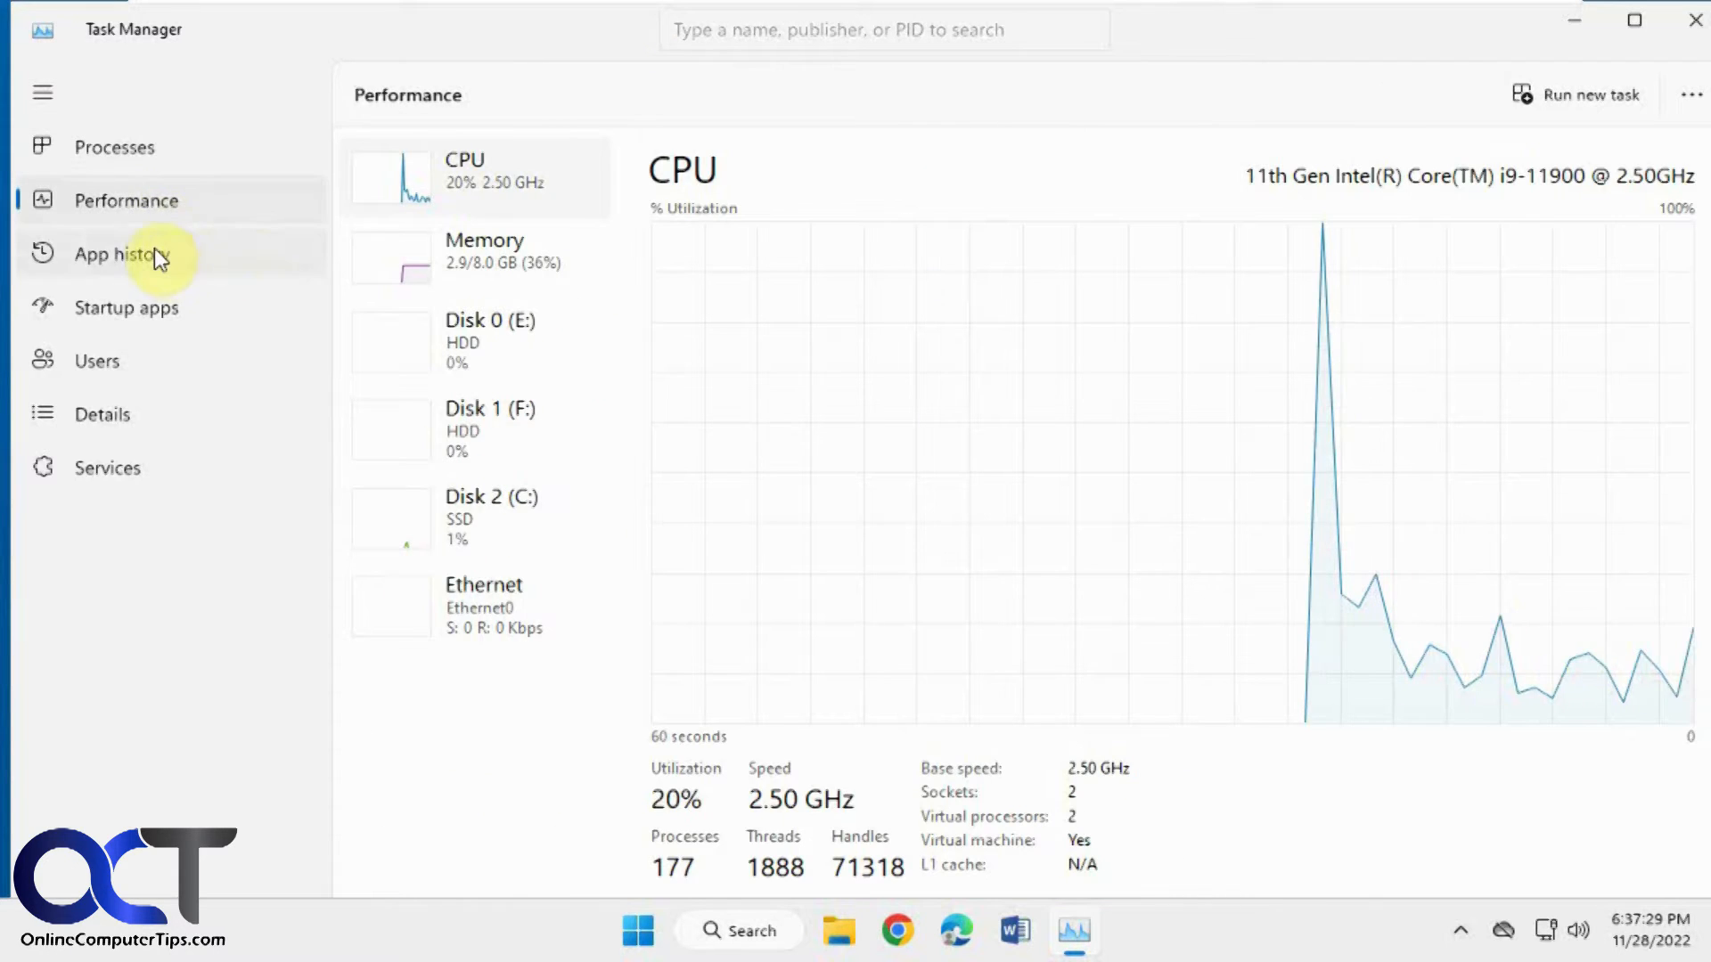
# Filter App history for 'camera', clear the search, and return to the Processes list
pyautogui.click(123, 255)
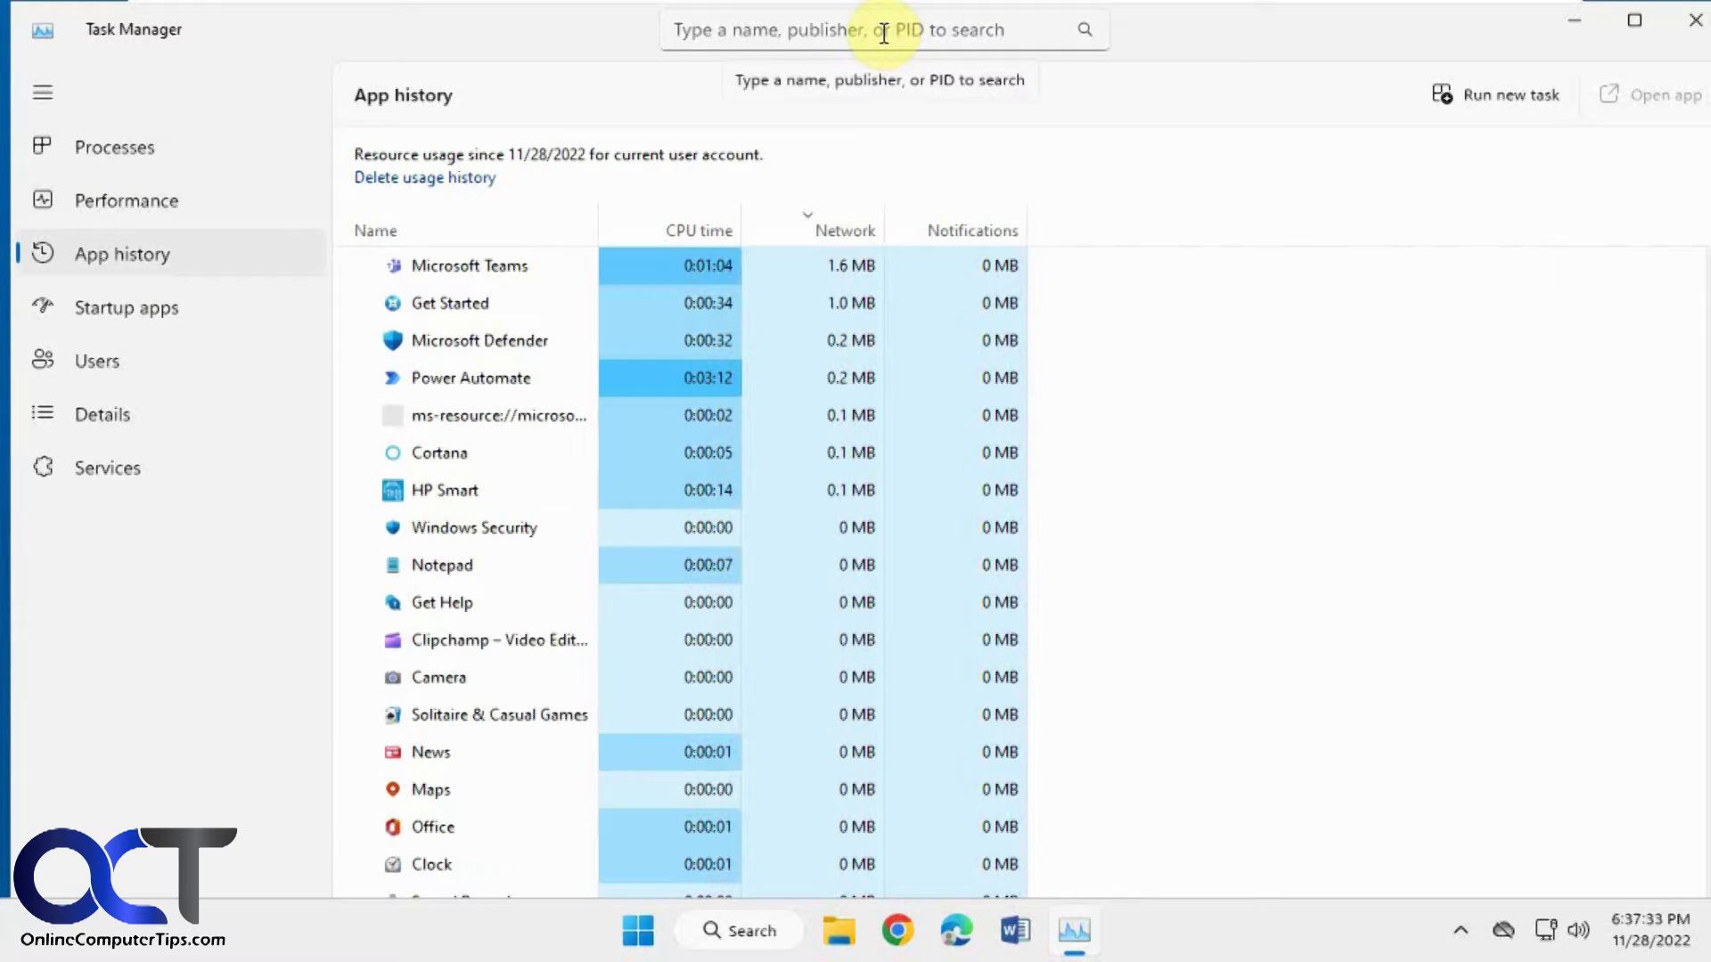
pyautogui.write('camera')
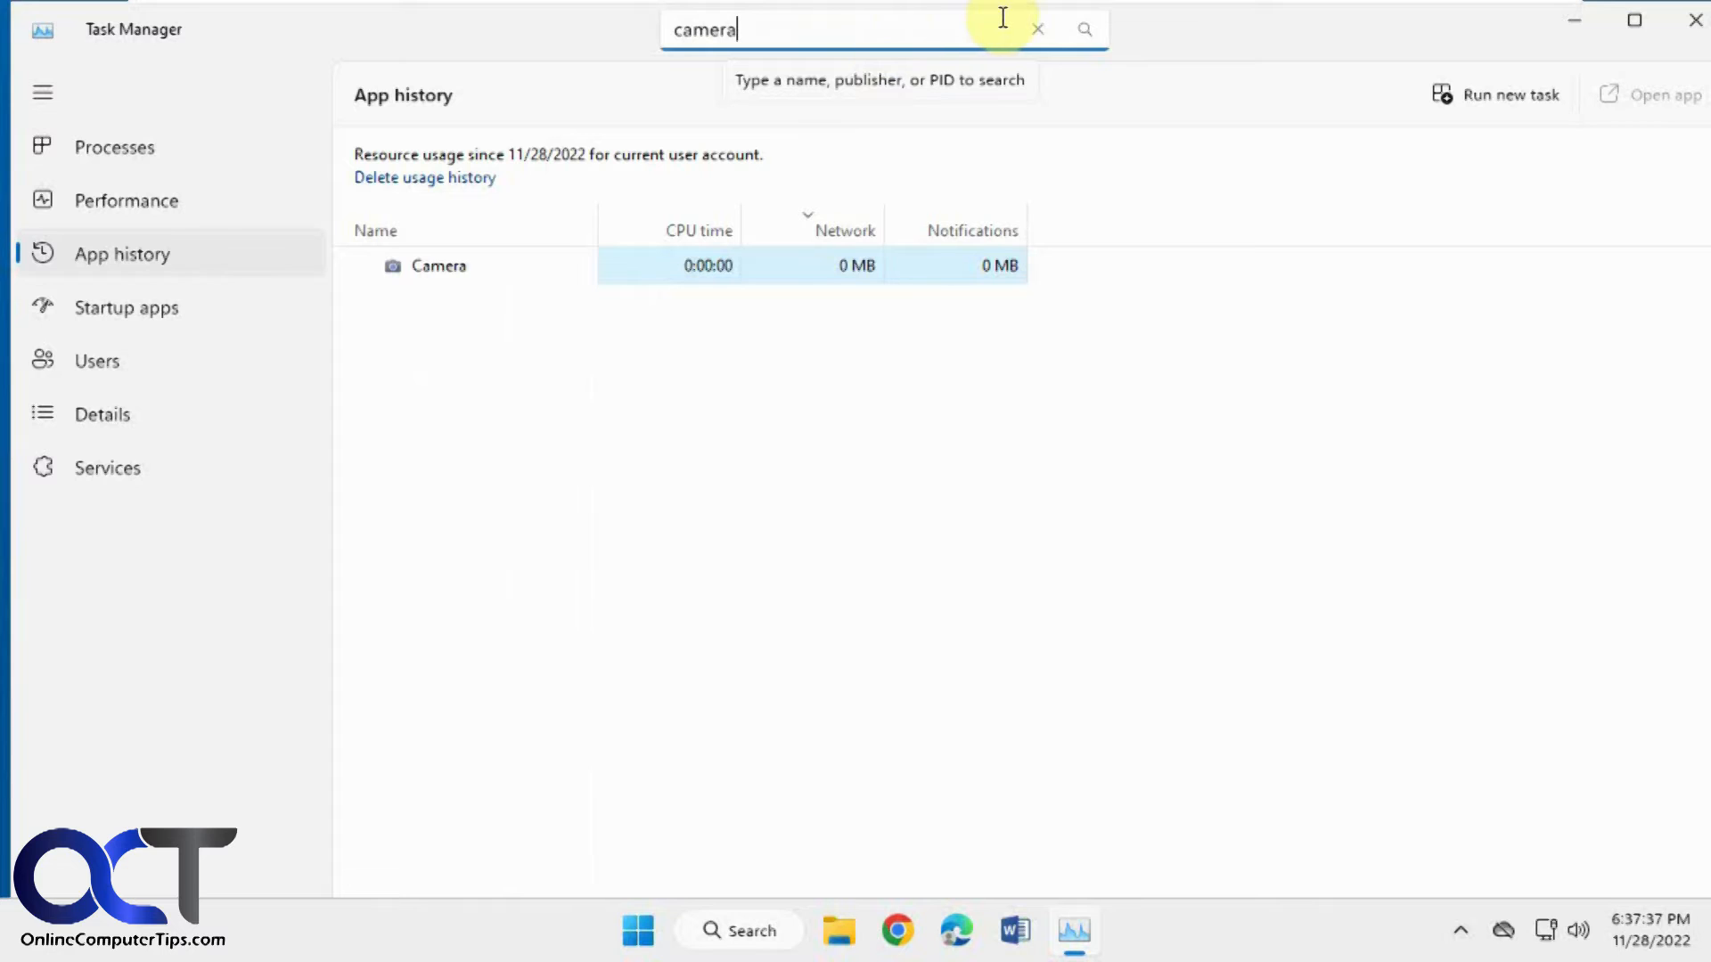
pyautogui.click(1036, 30)
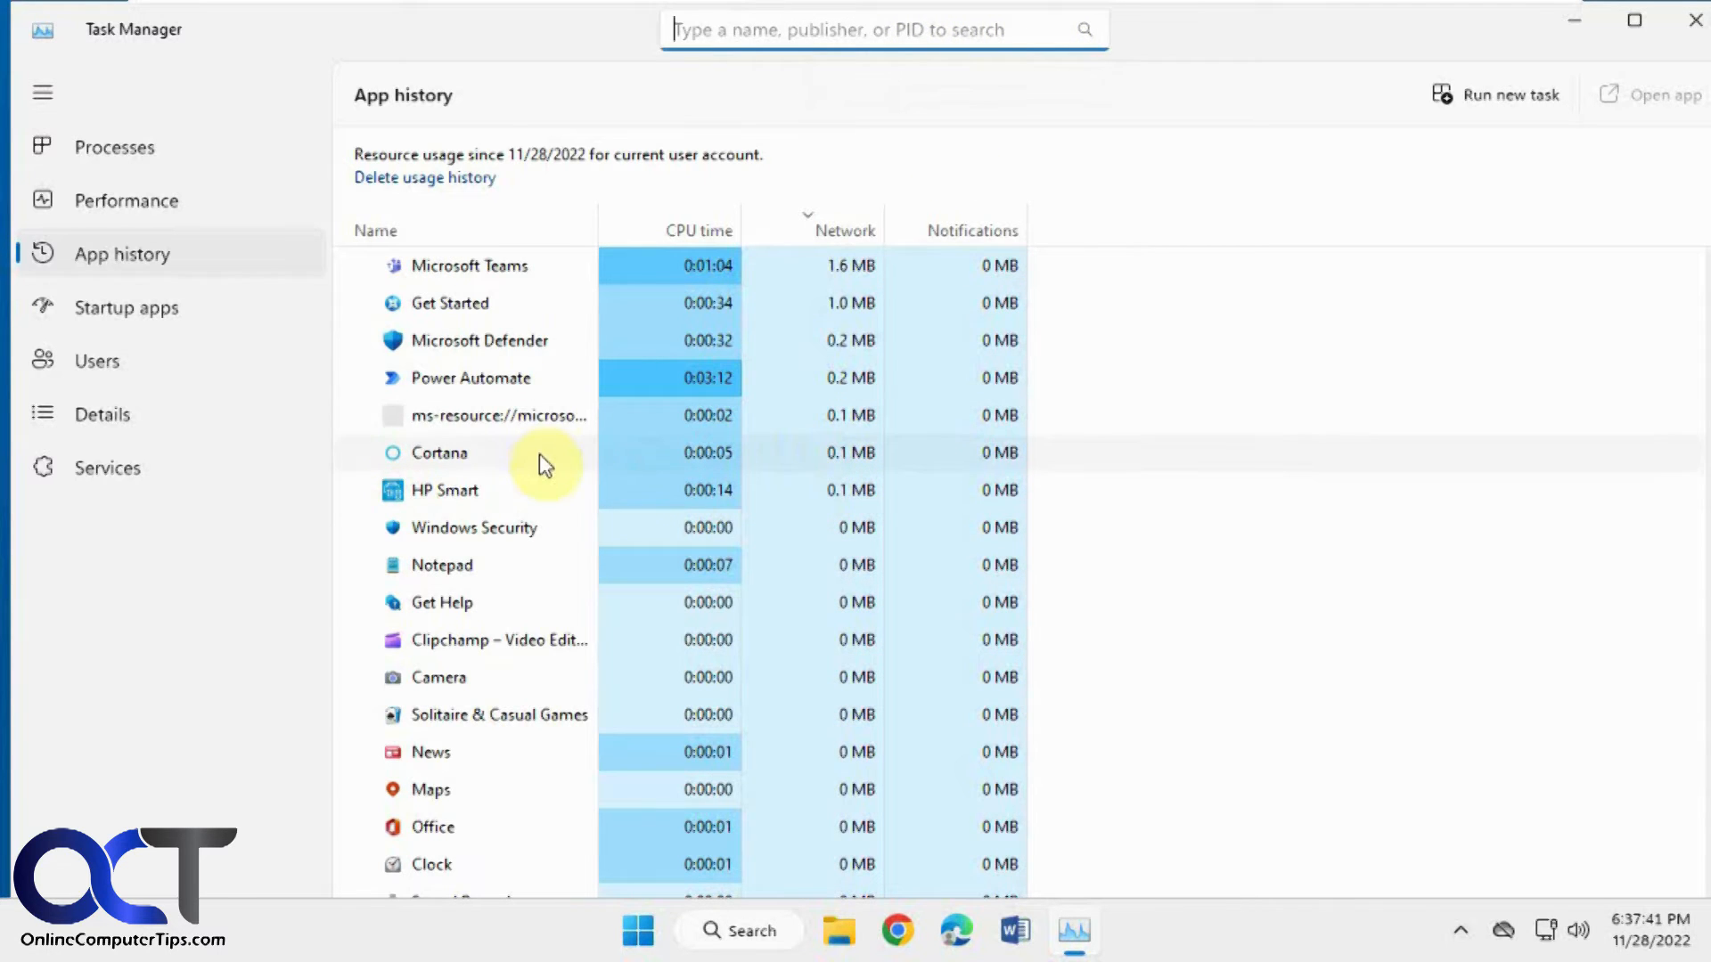
pyautogui.click(114, 147)
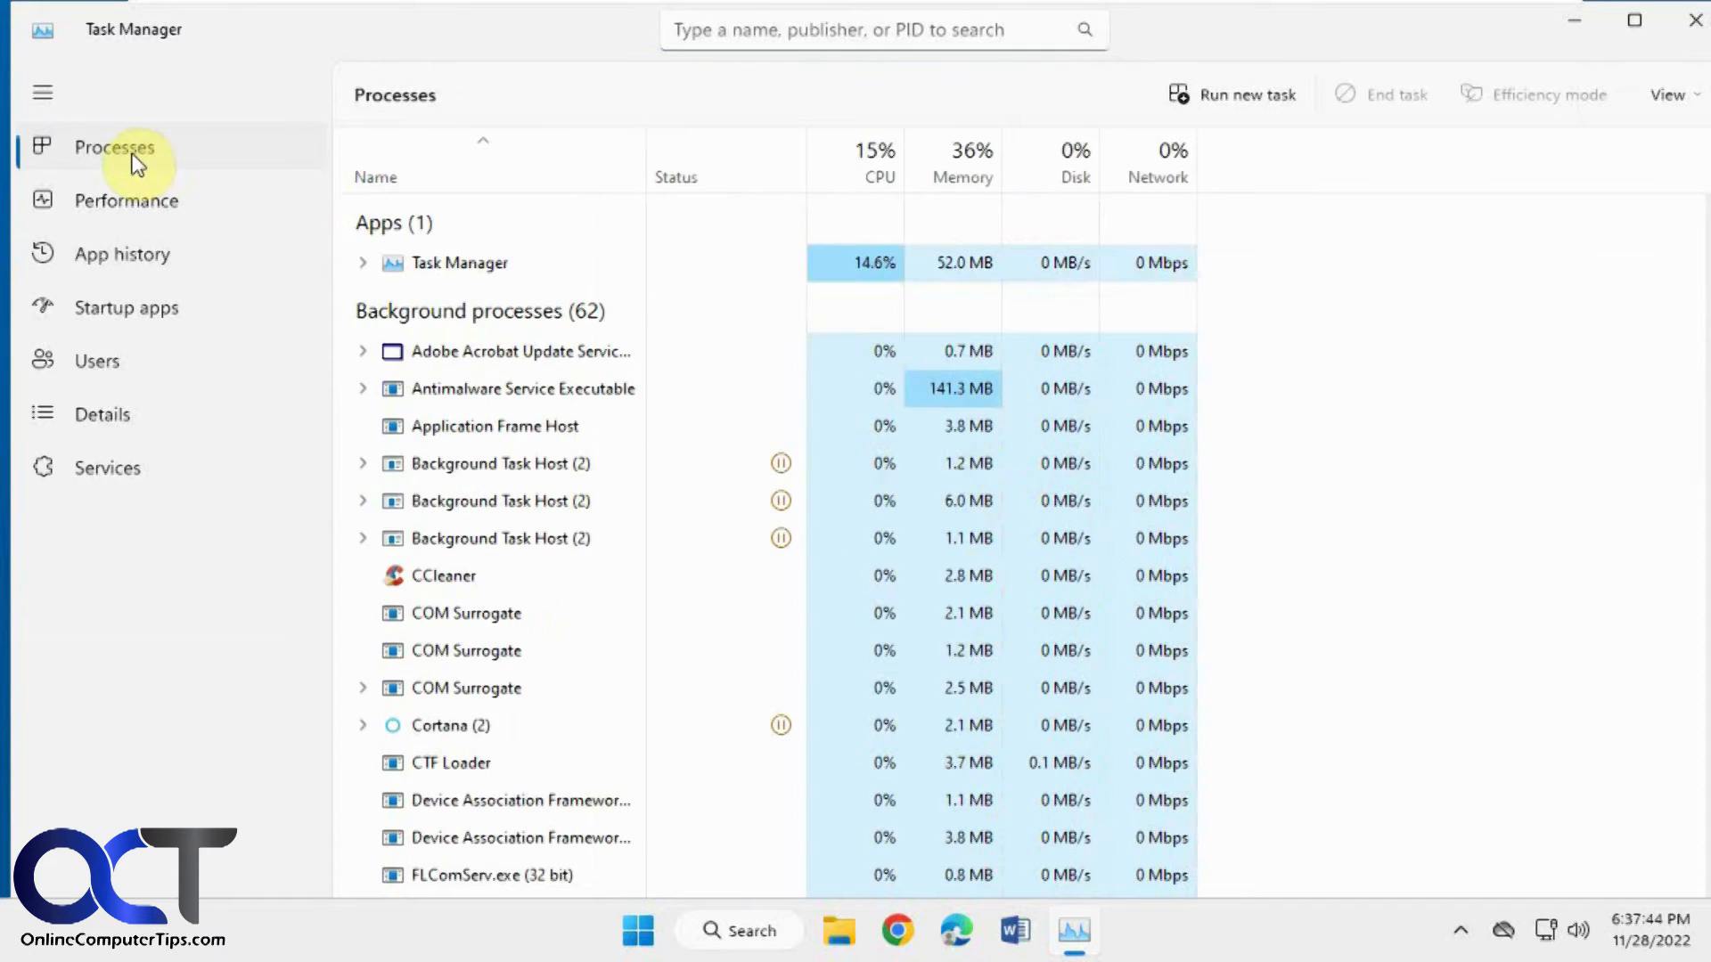
pyautogui.moveTo(241, 230)
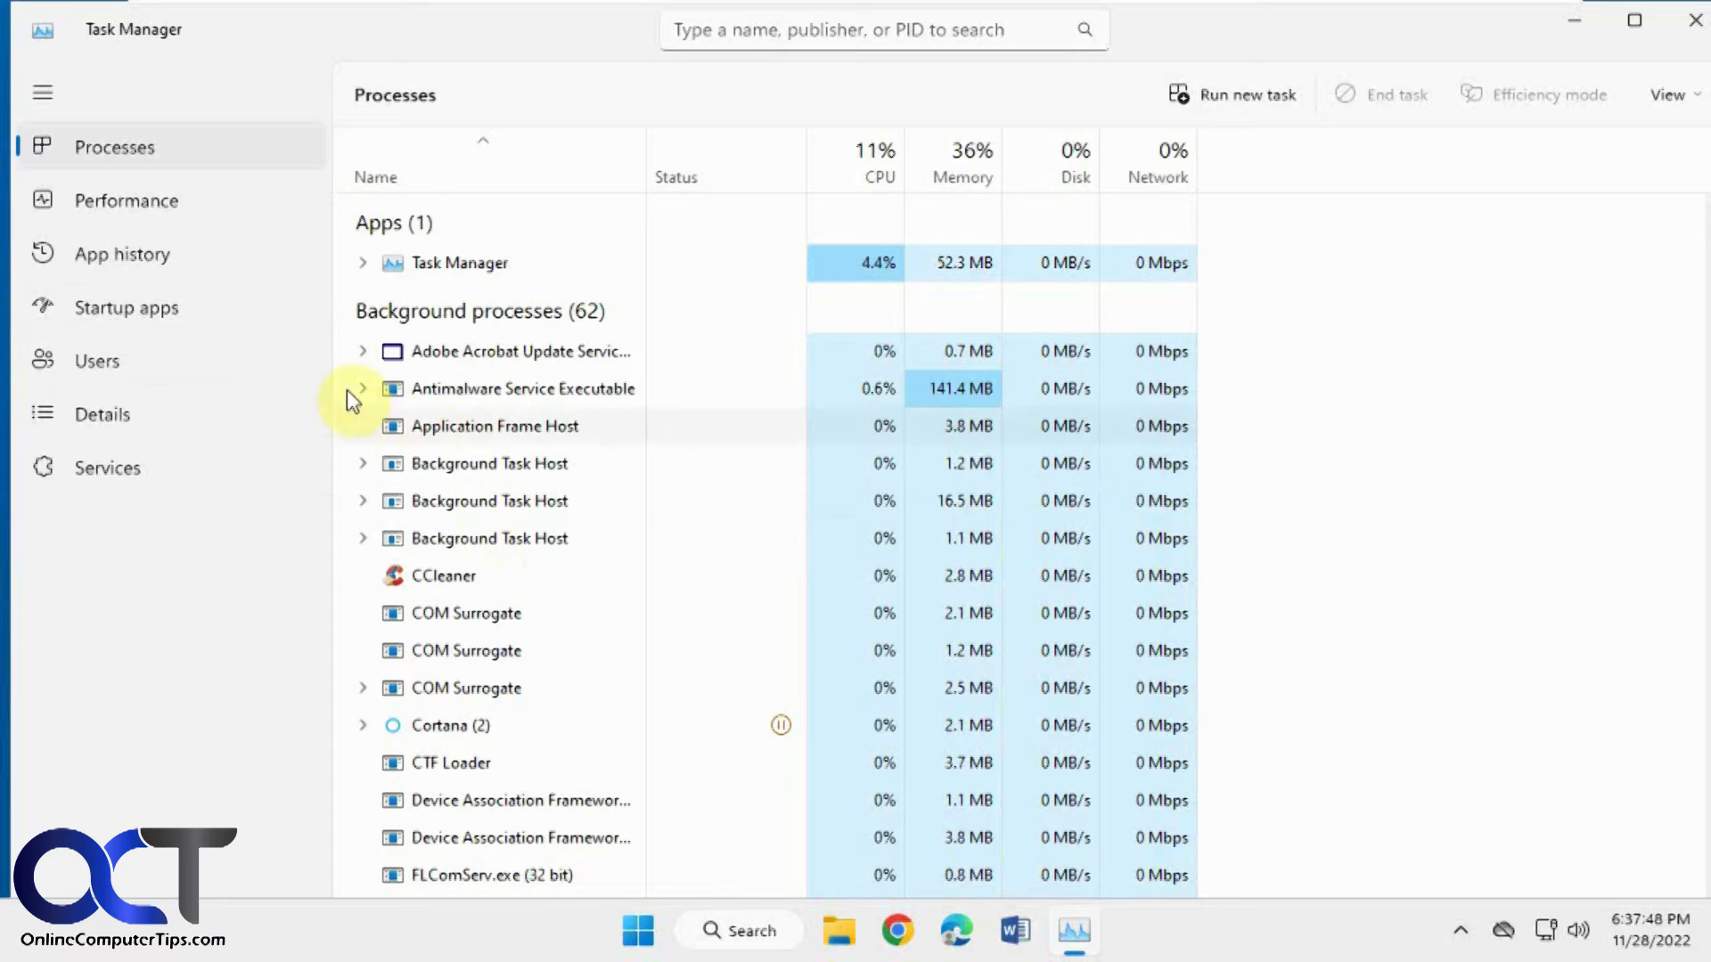
# Browse the Startup apps and Users pages, ending on the Details list
pyautogui.click(125, 307)
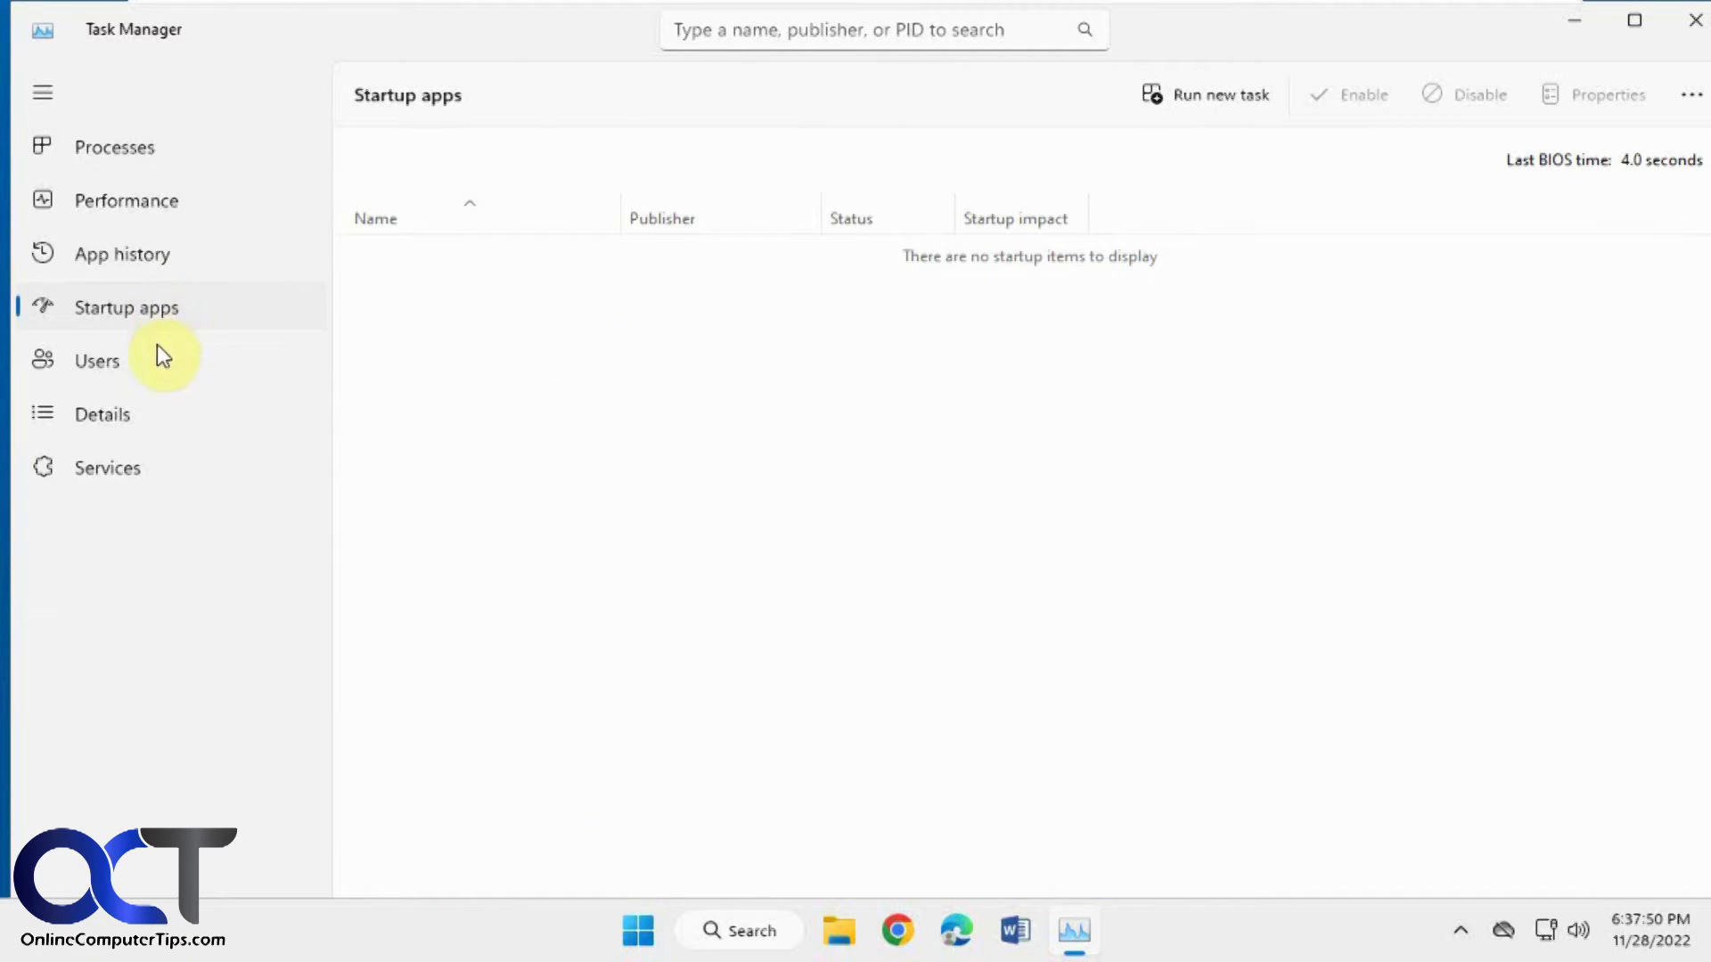
pyautogui.click(96, 361)
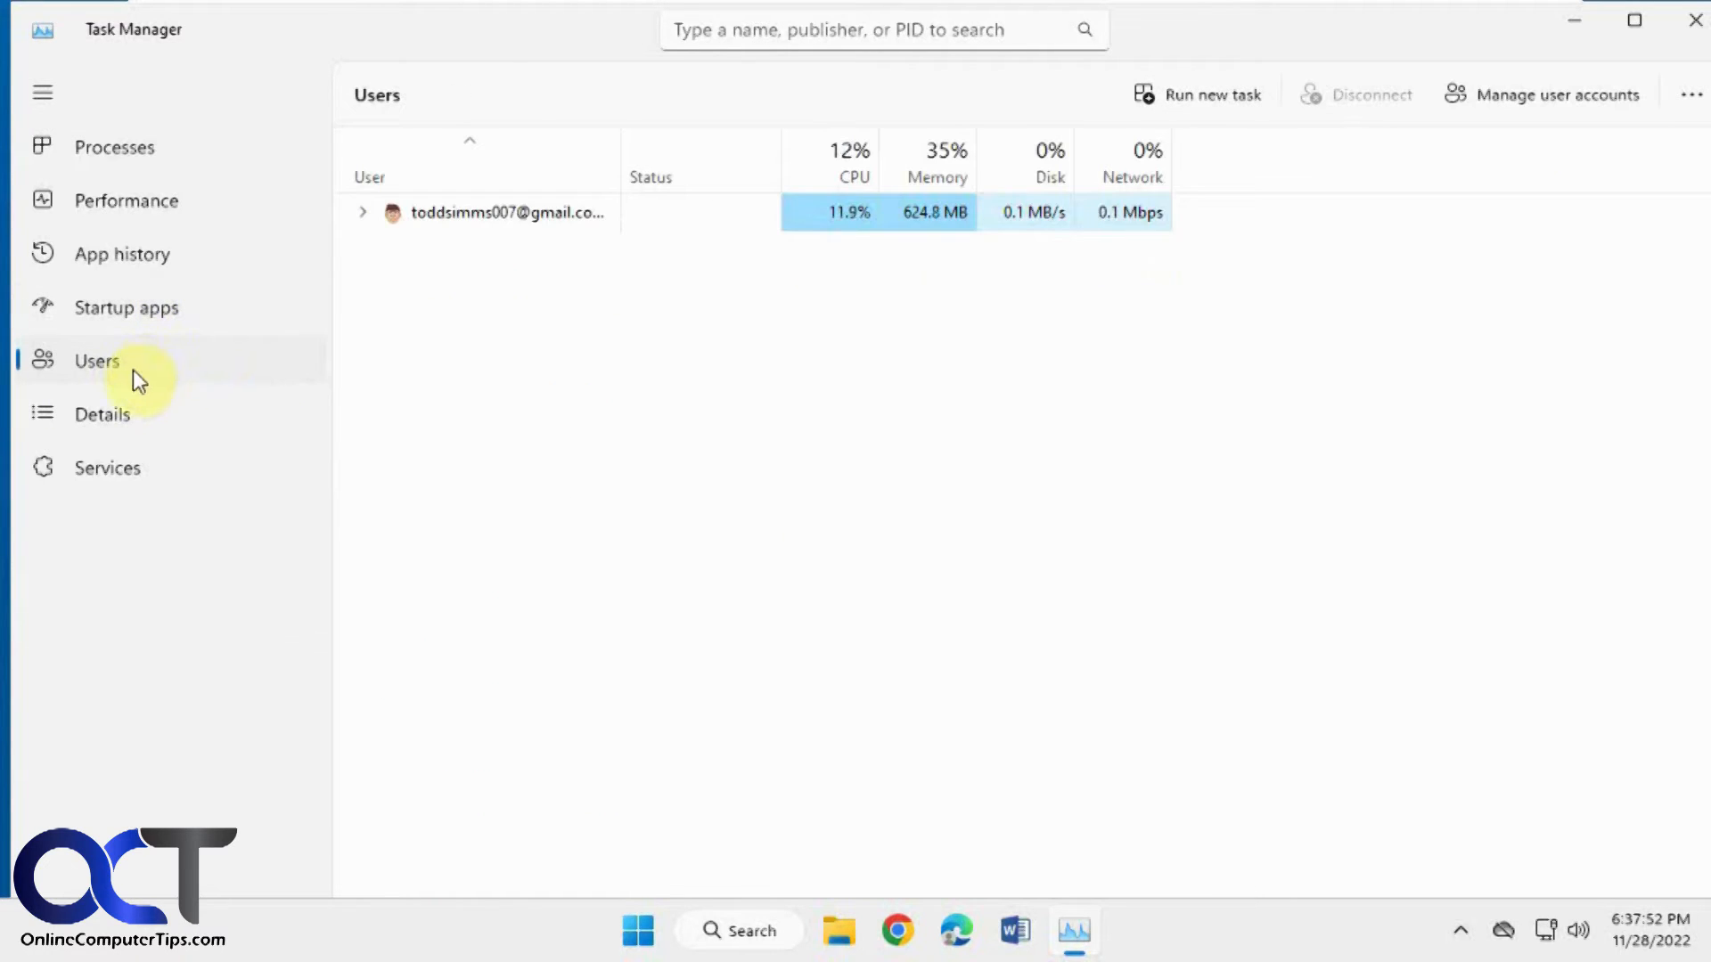
pyautogui.click(102, 414)
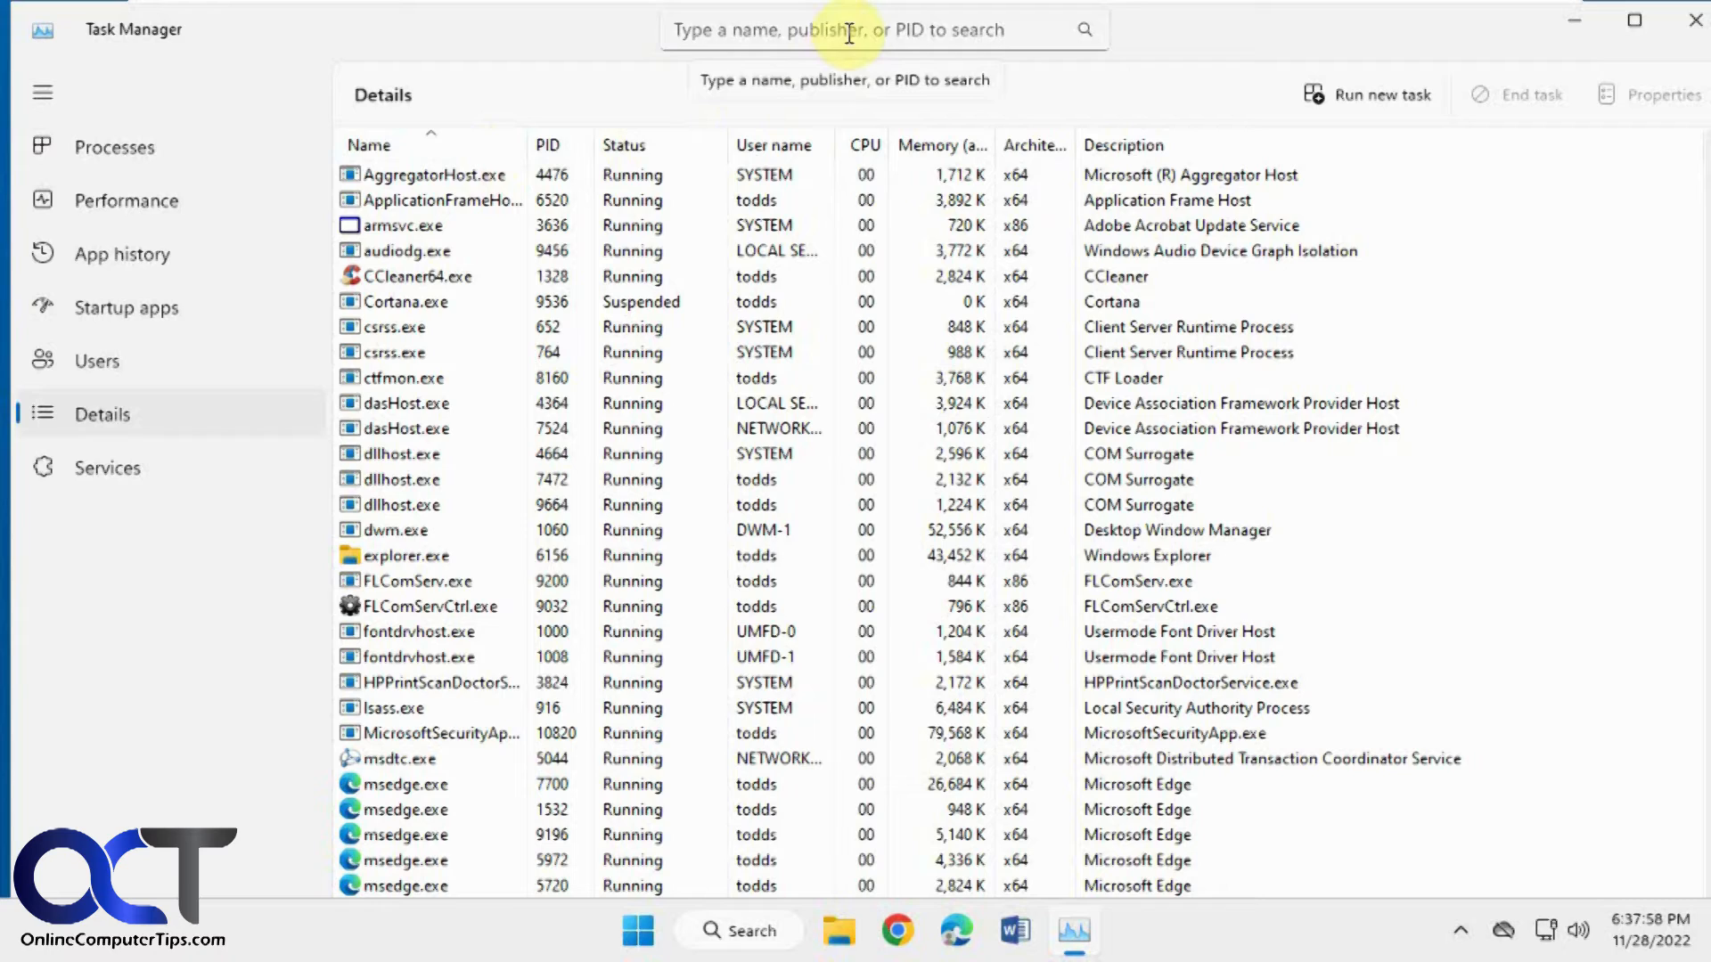
# Filter Details for process ID '7700', clear the search, and switch to Services
pyautogui.write('7700')
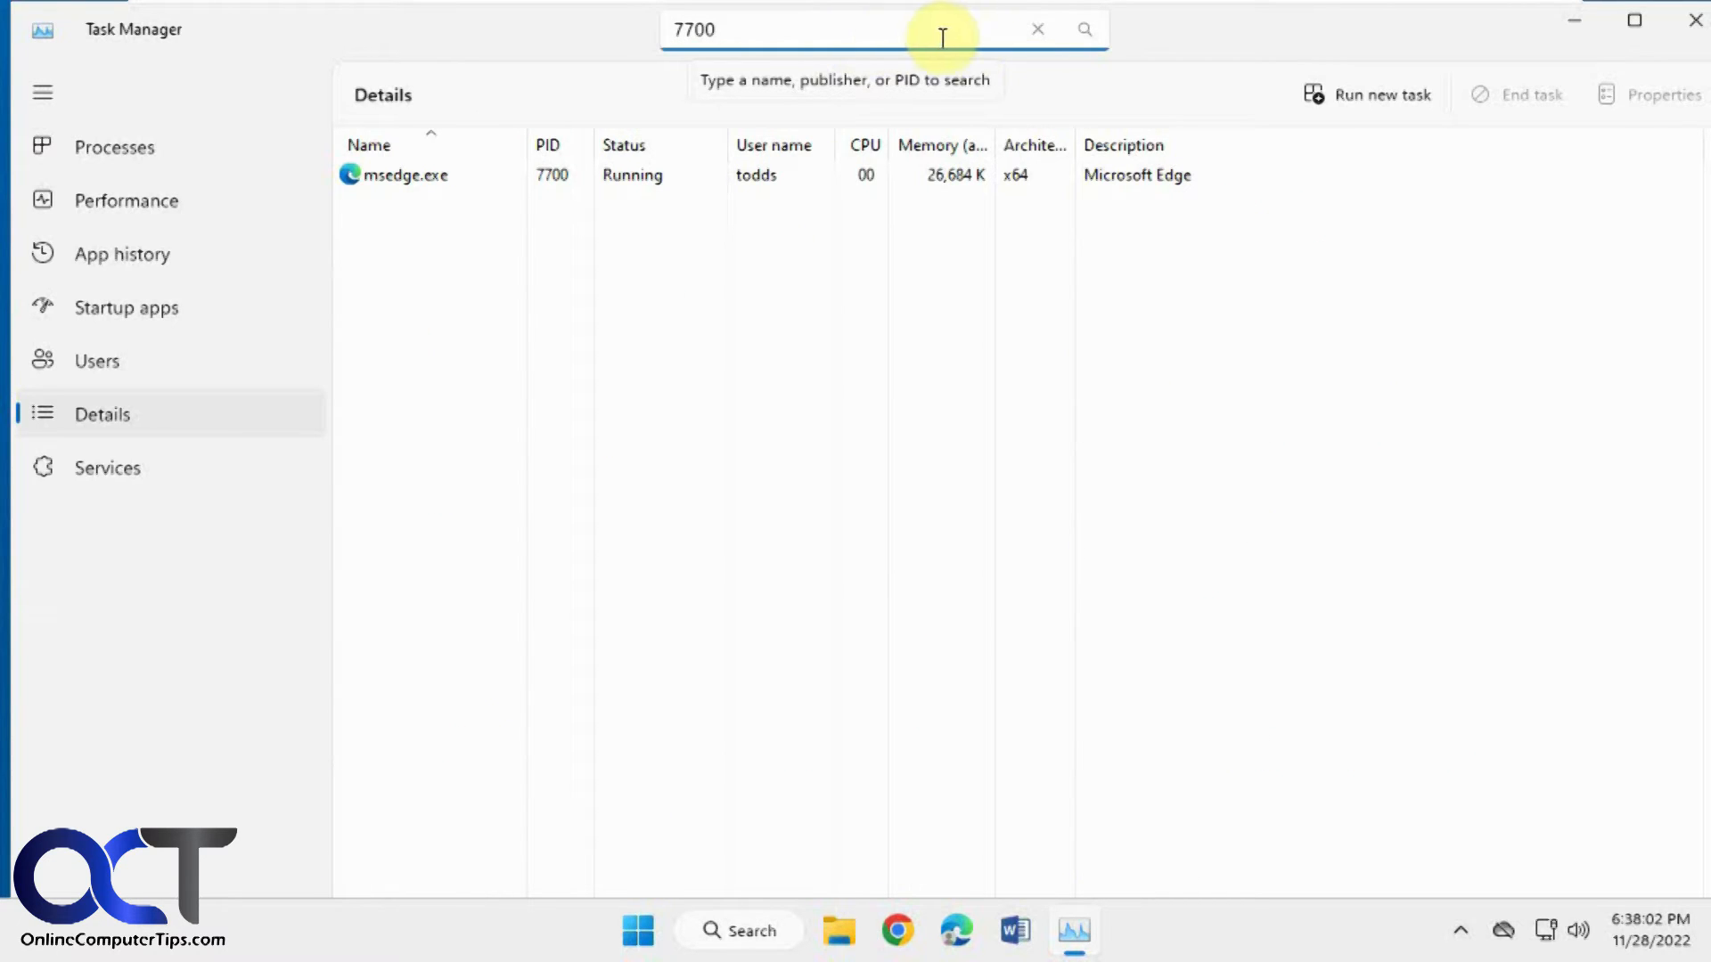
pyautogui.click(1035, 30)
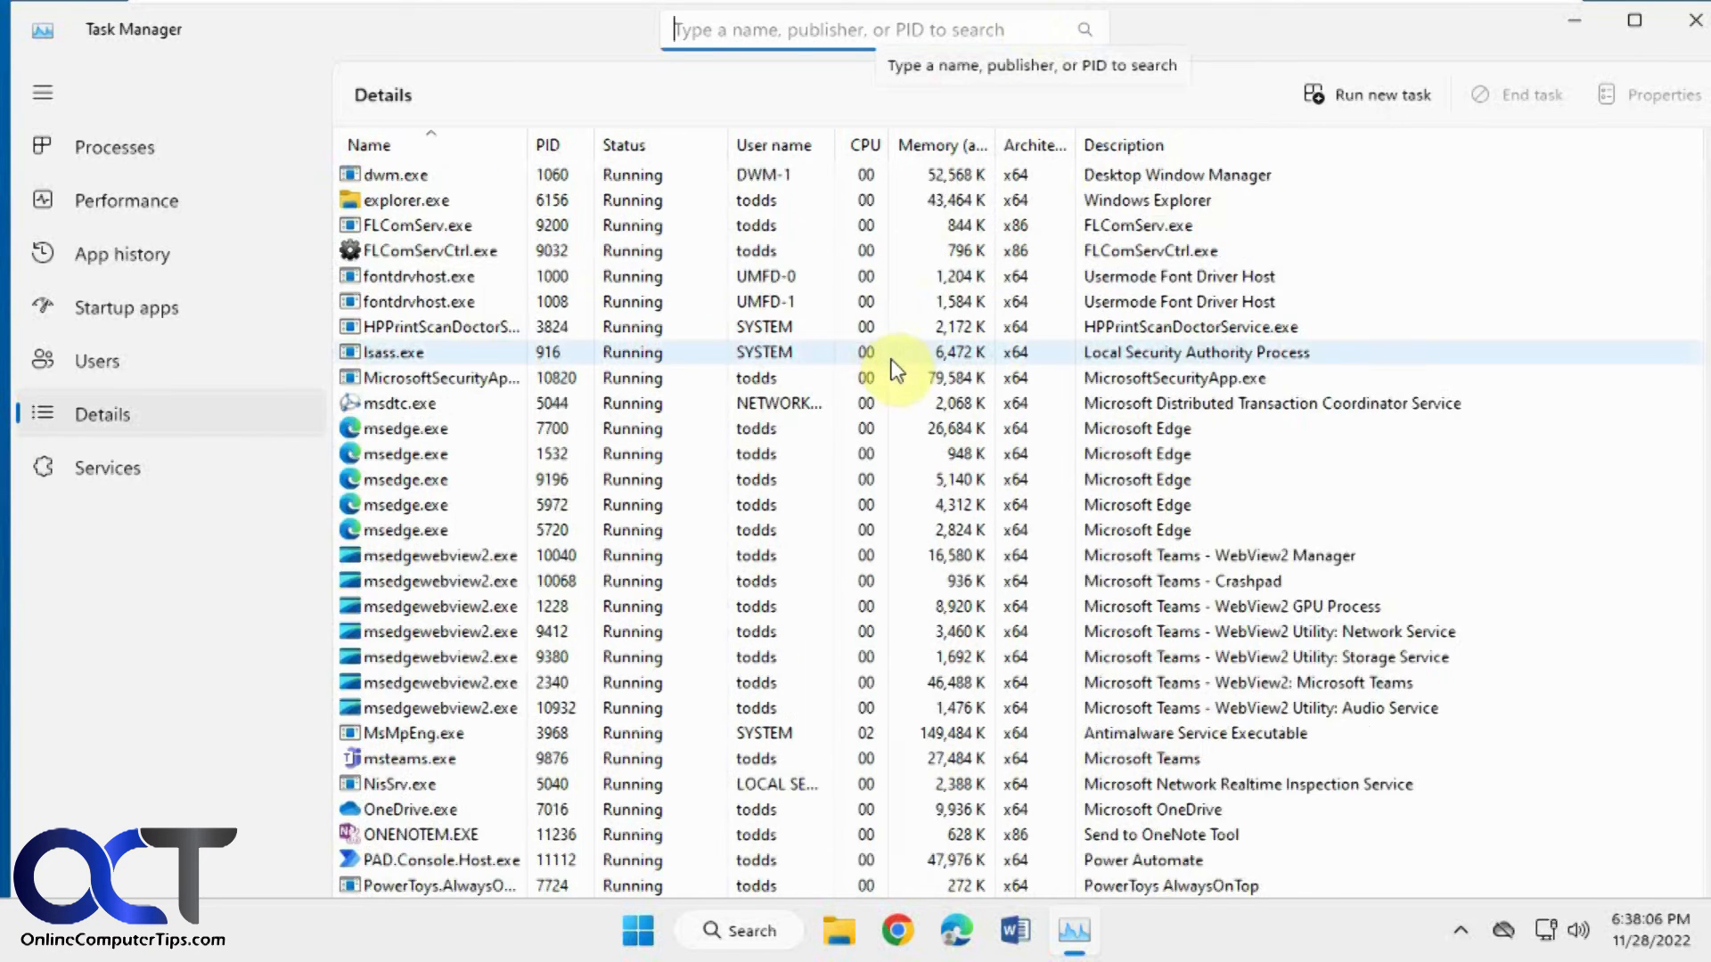
pyautogui.click(105, 467)
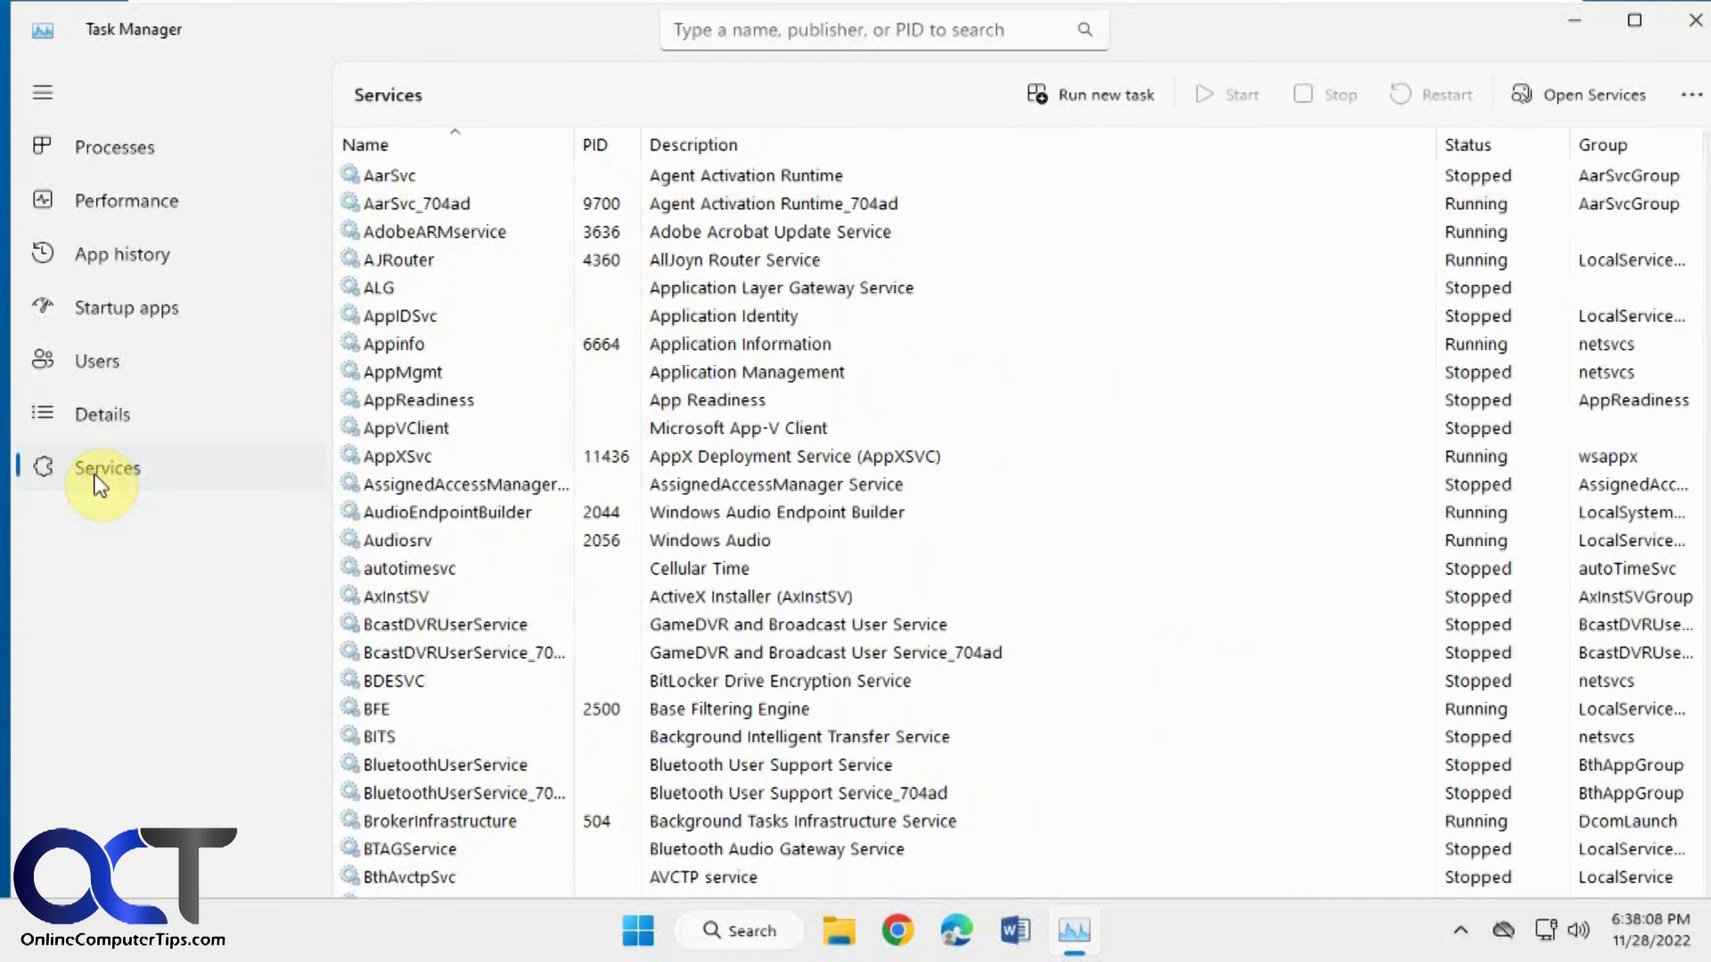
pyautogui.scroll(-3)
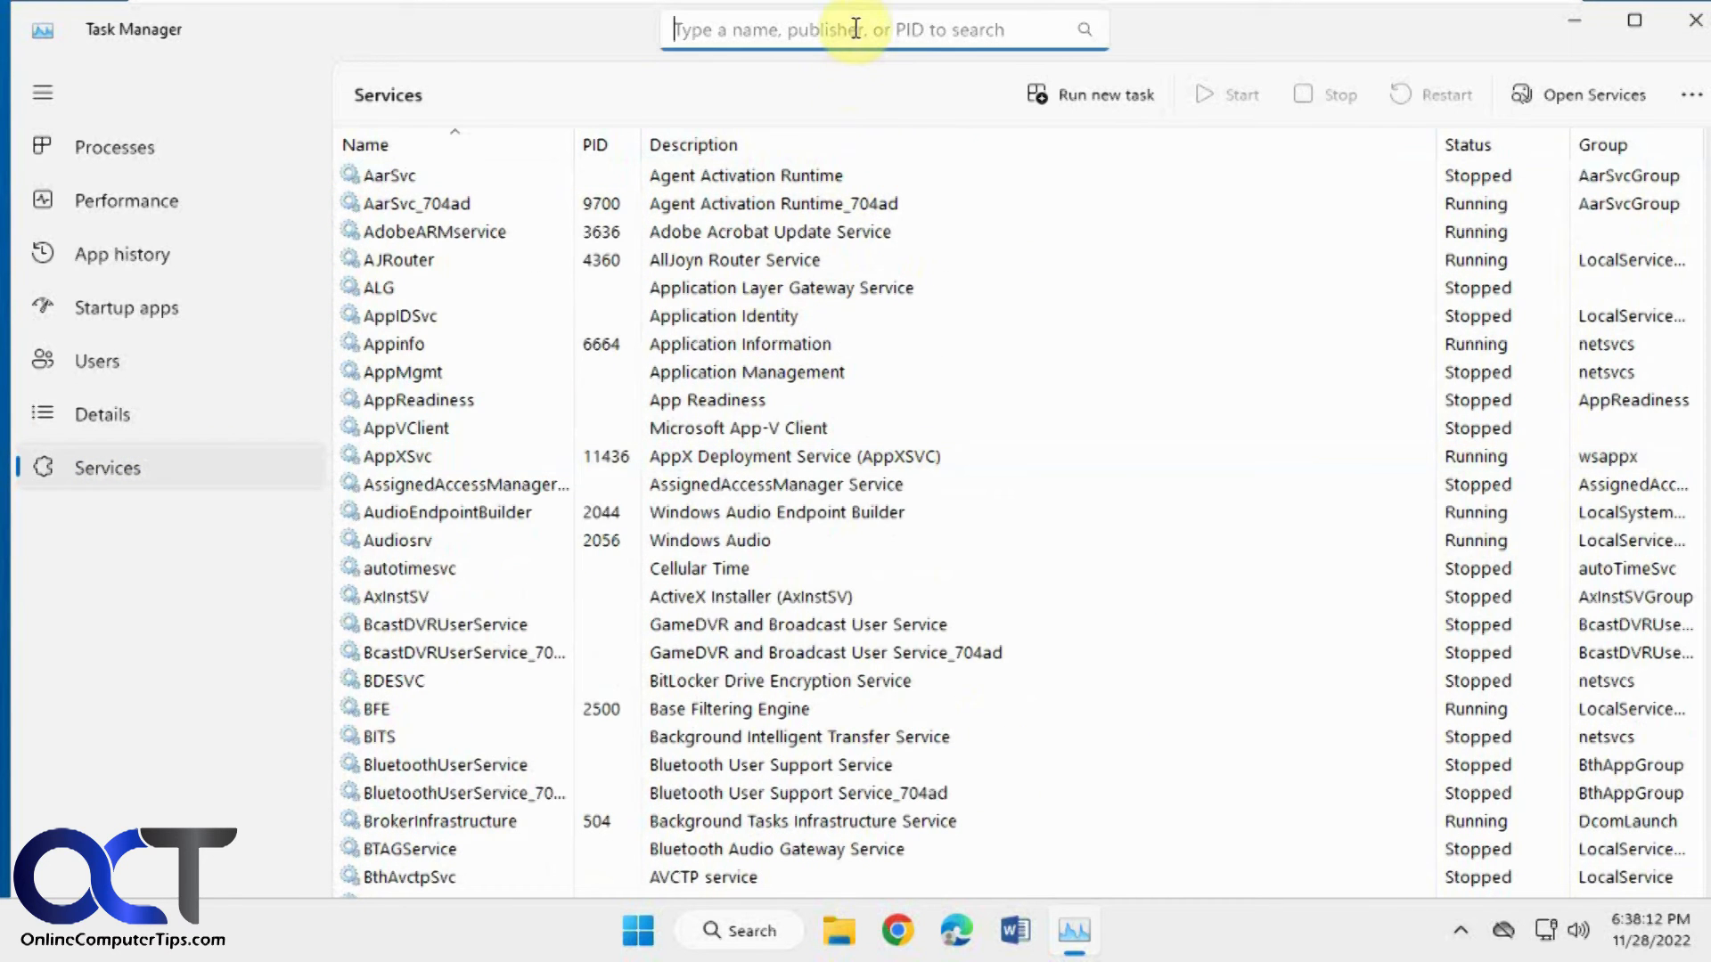
pyautogui.write('dns')
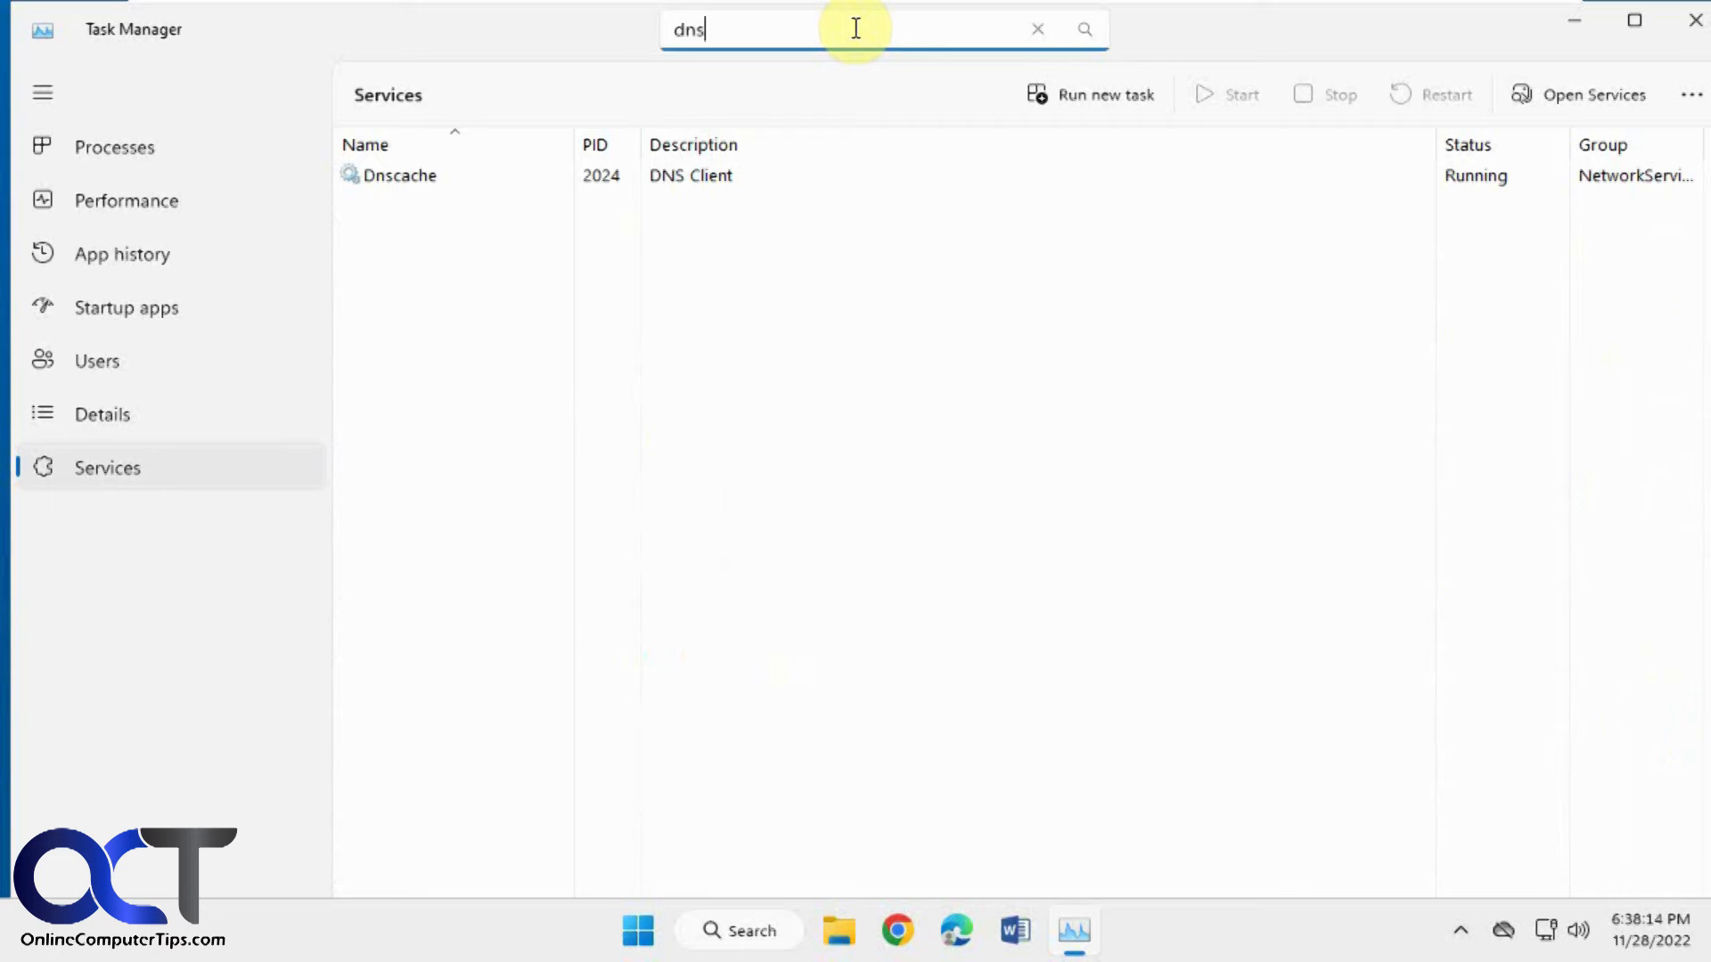
pyautogui.click(1035, 30)
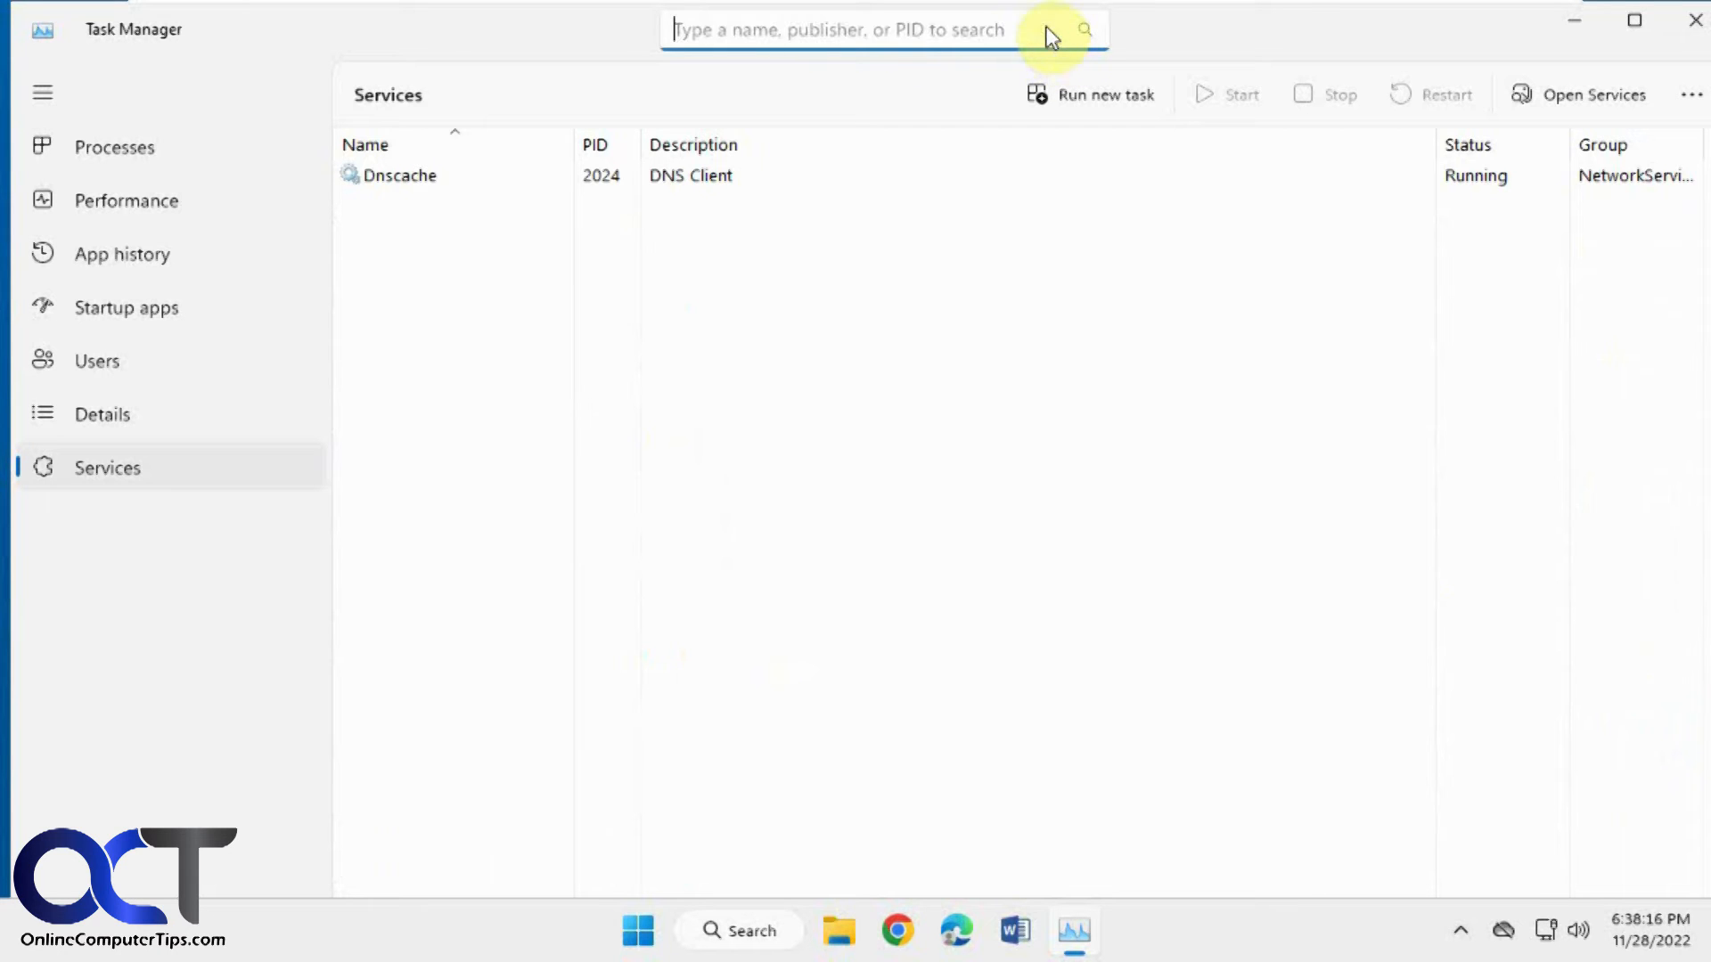
pyautogui.write('vm')
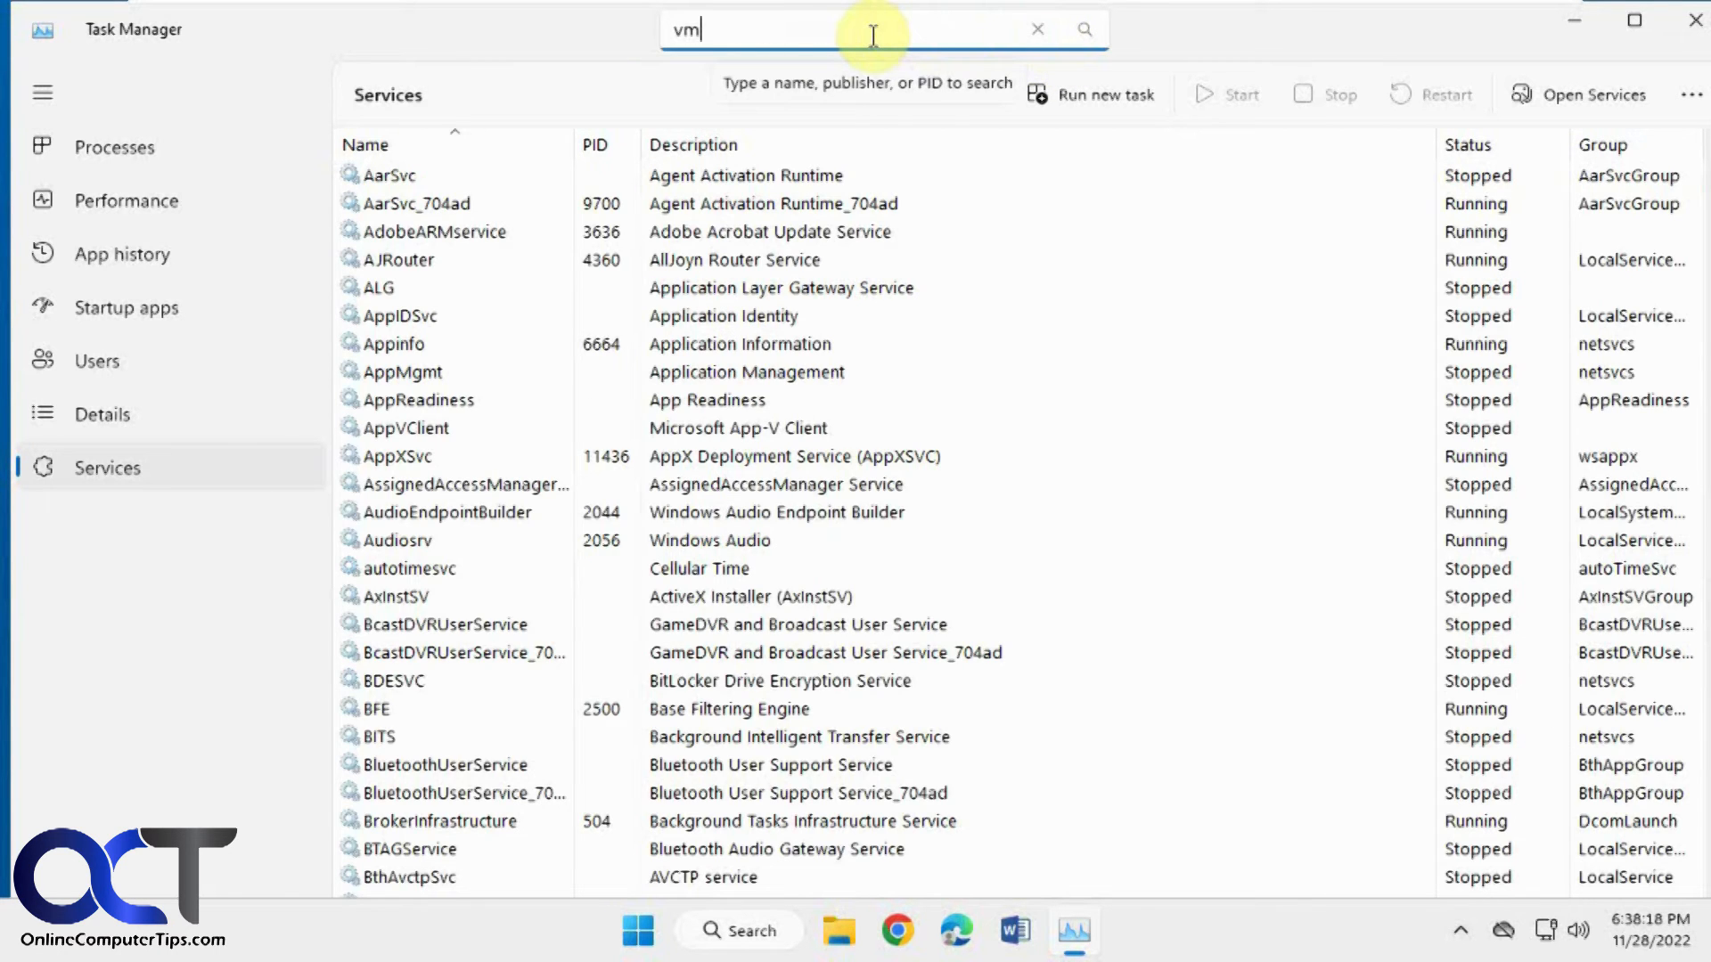
pyautogui.write('vm')
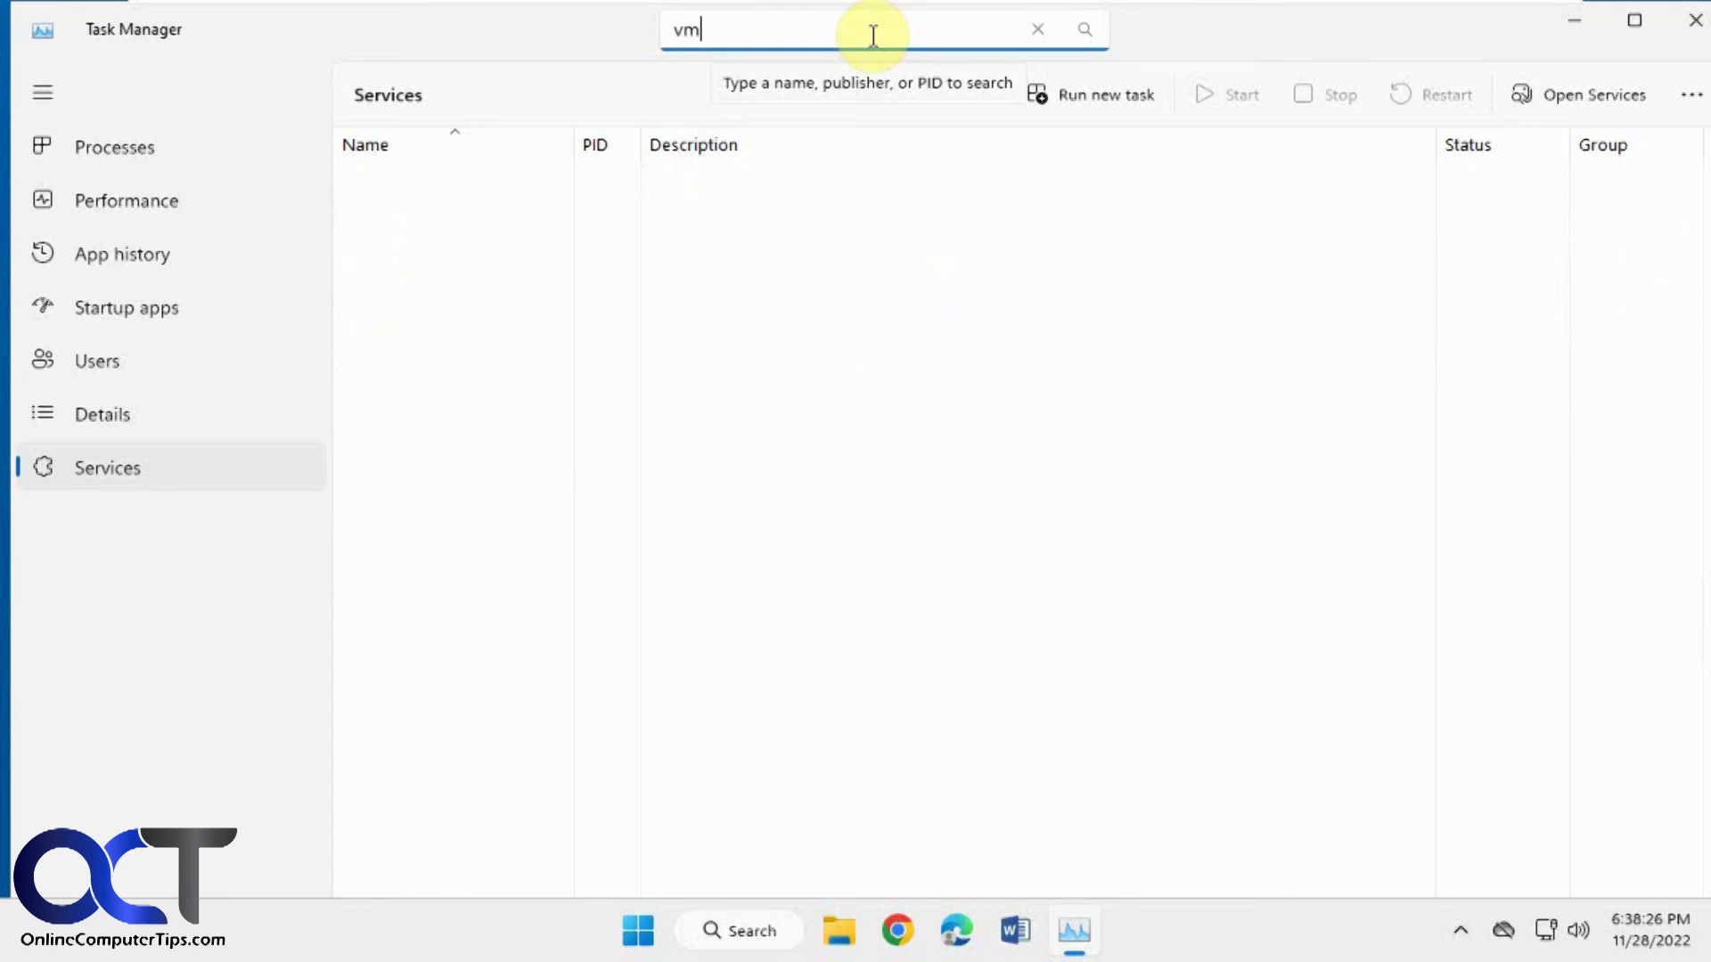
pyautogui.write('appi')
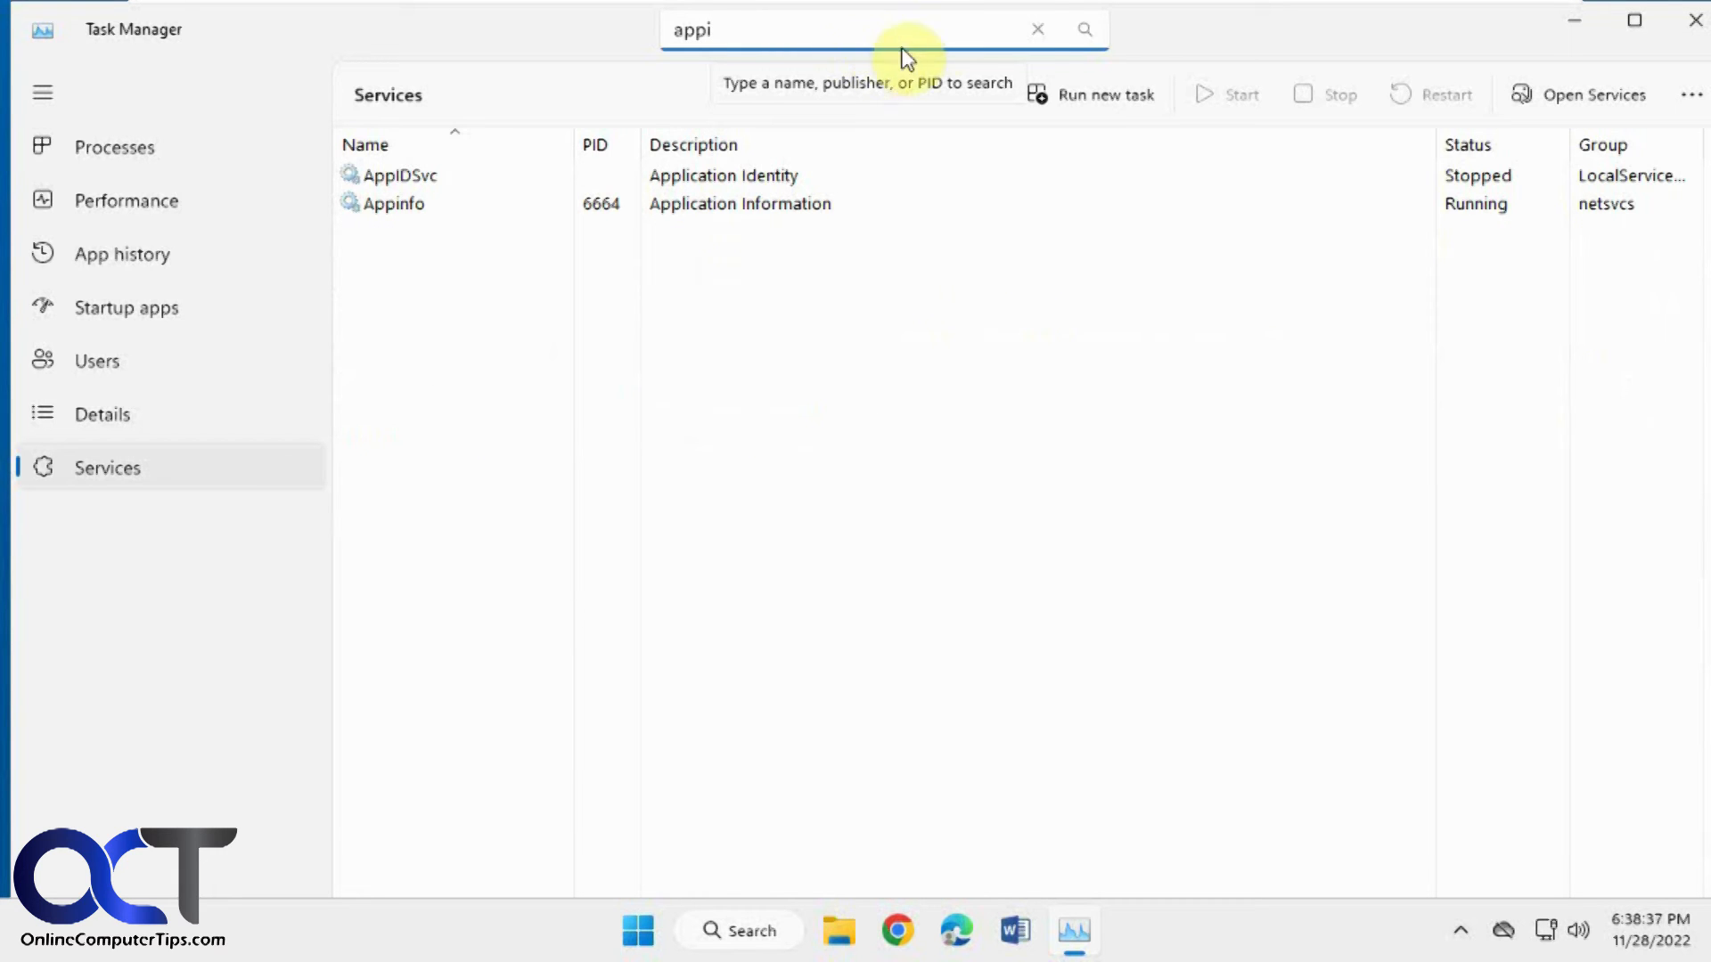
pyautogui.click(1034, 30)
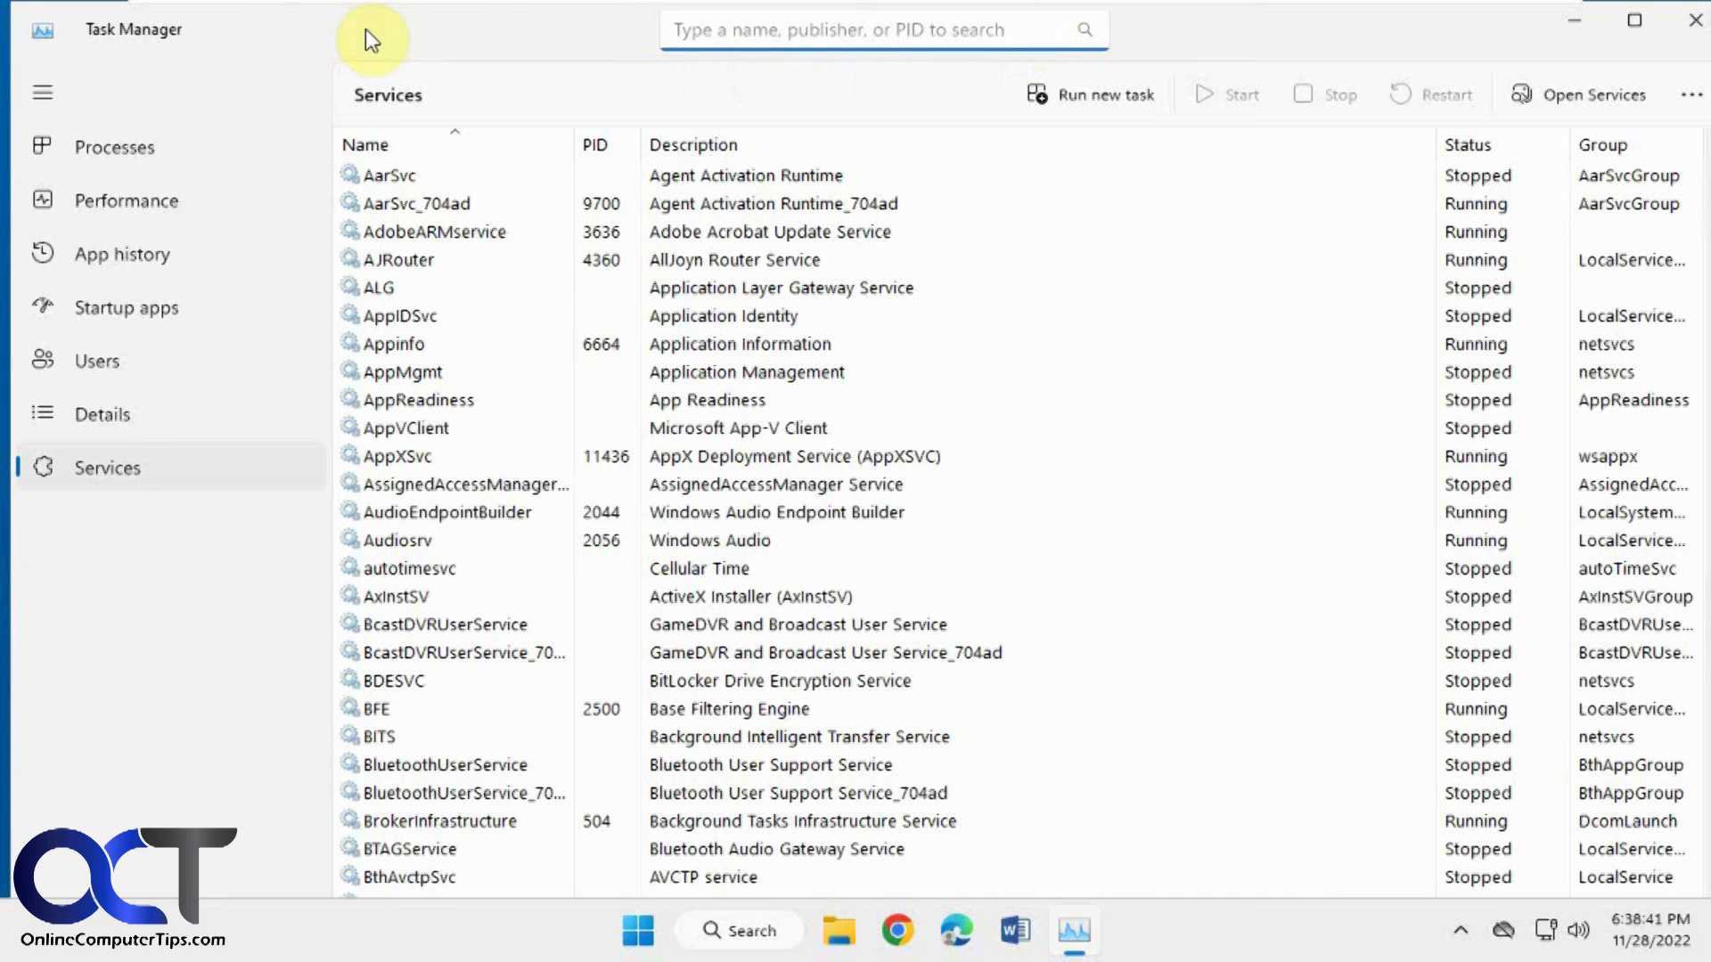
pyautogui.moveTo(884, 31)
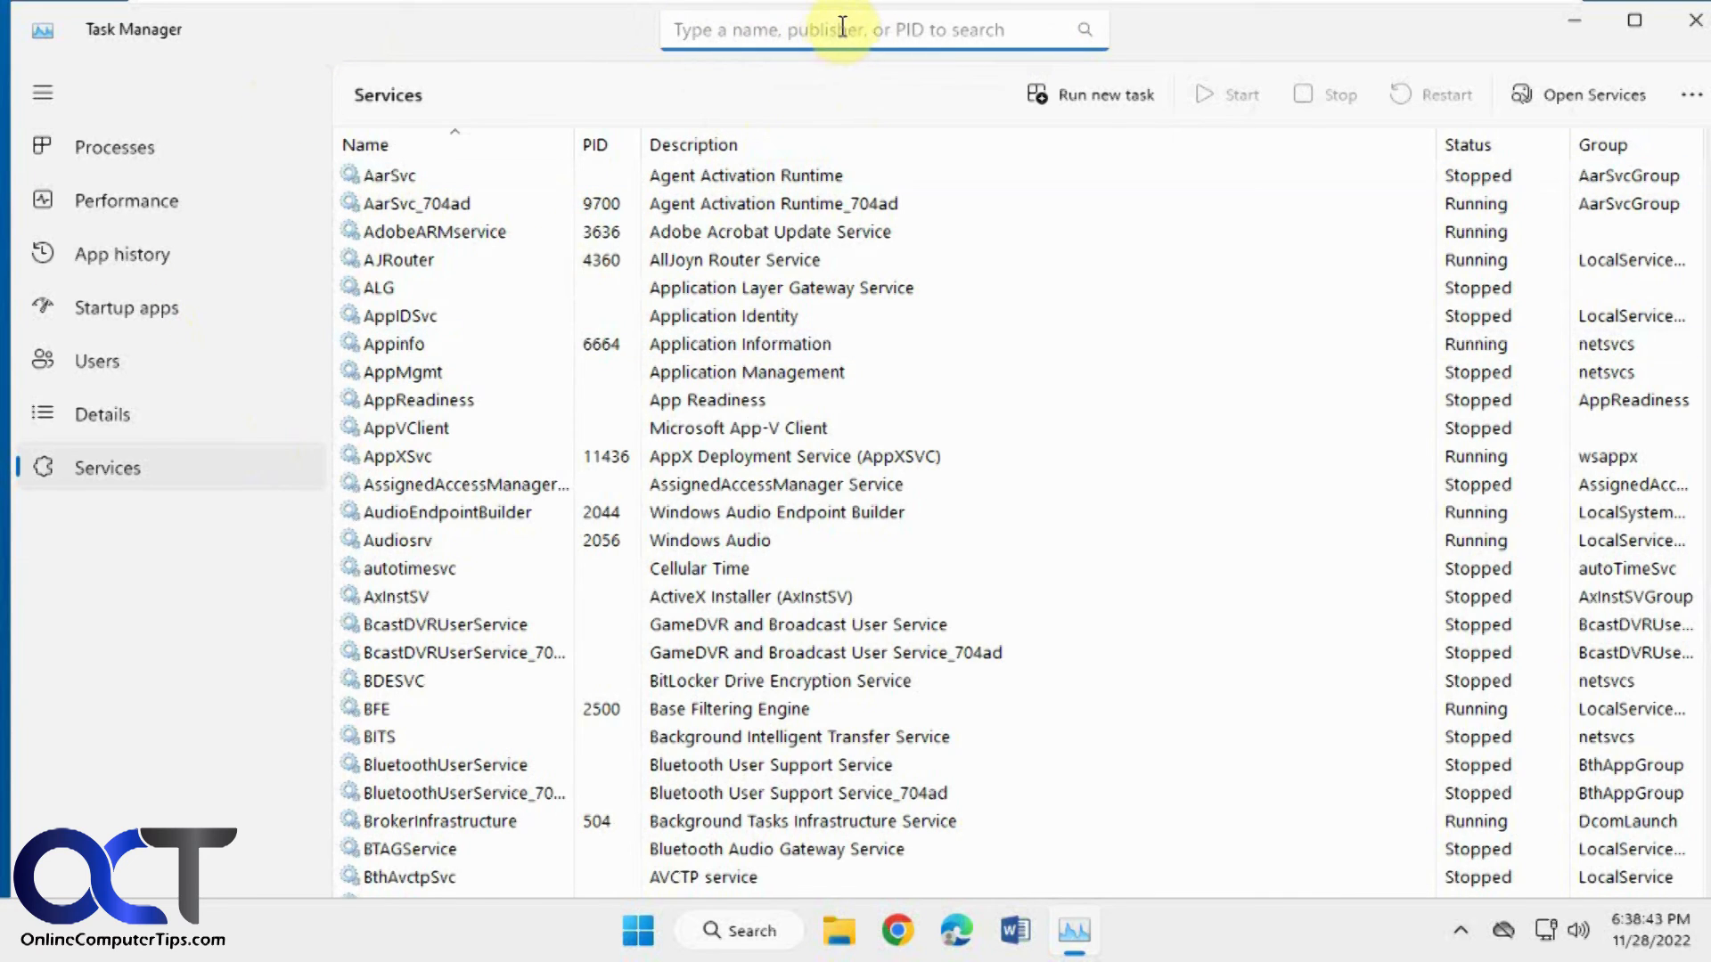
pyautogui.click(840, 31)
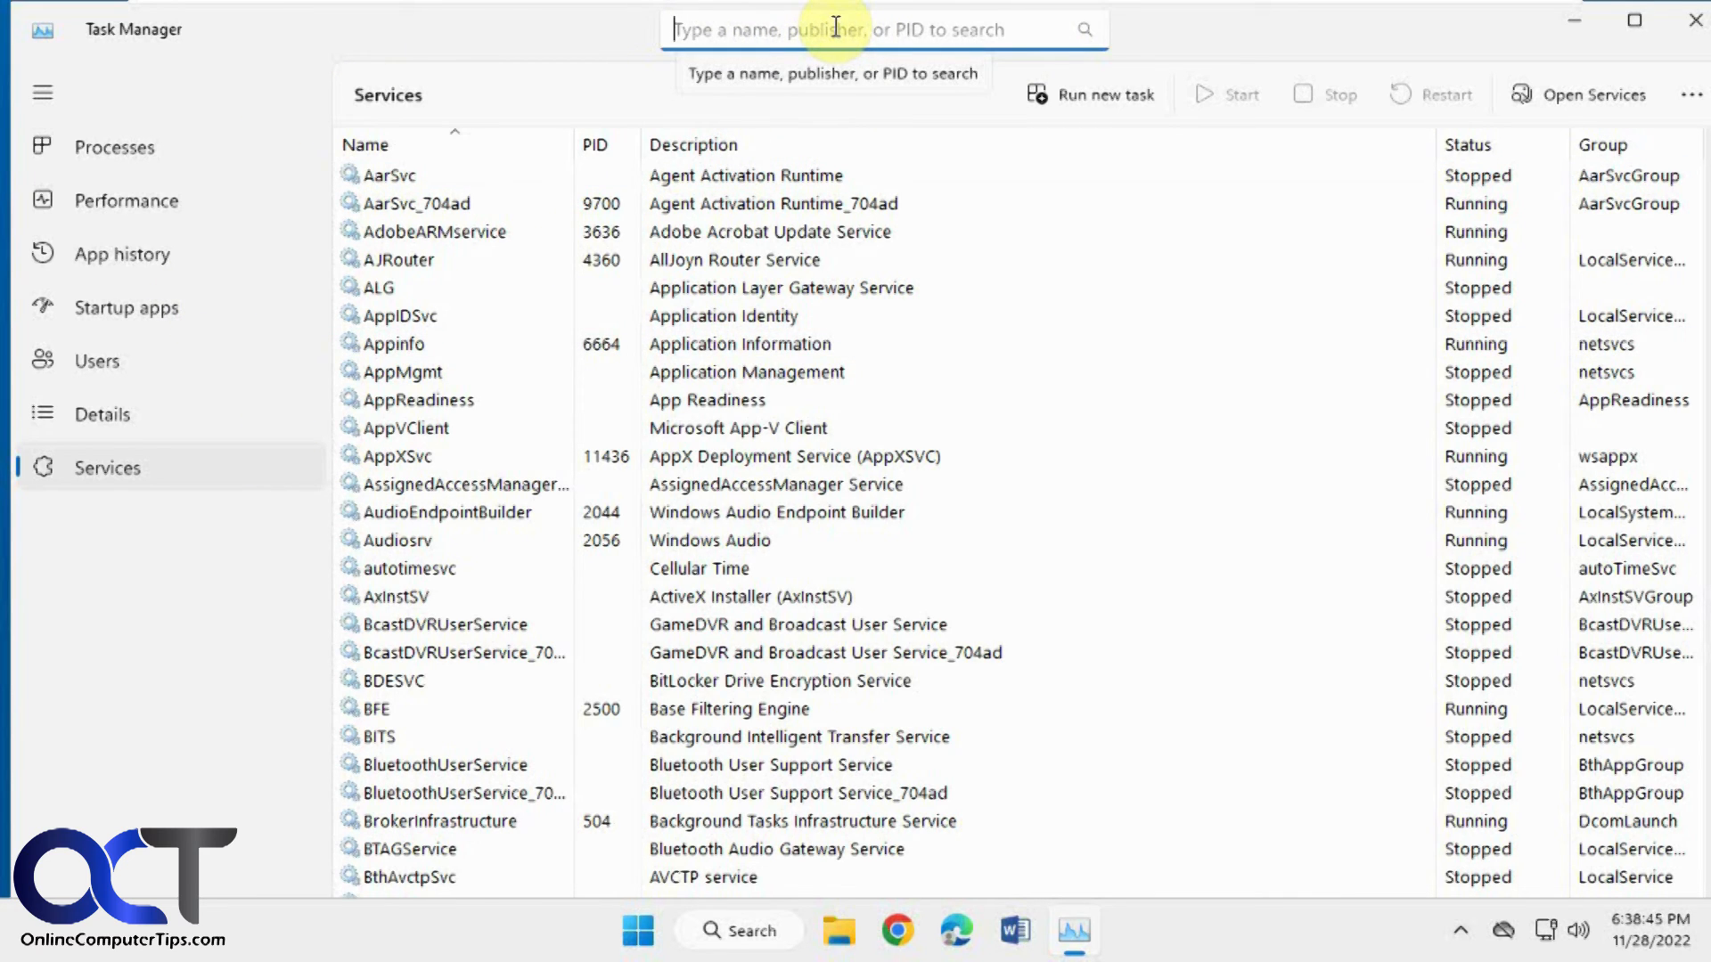
pyautogui.moveTo(1213, 46)
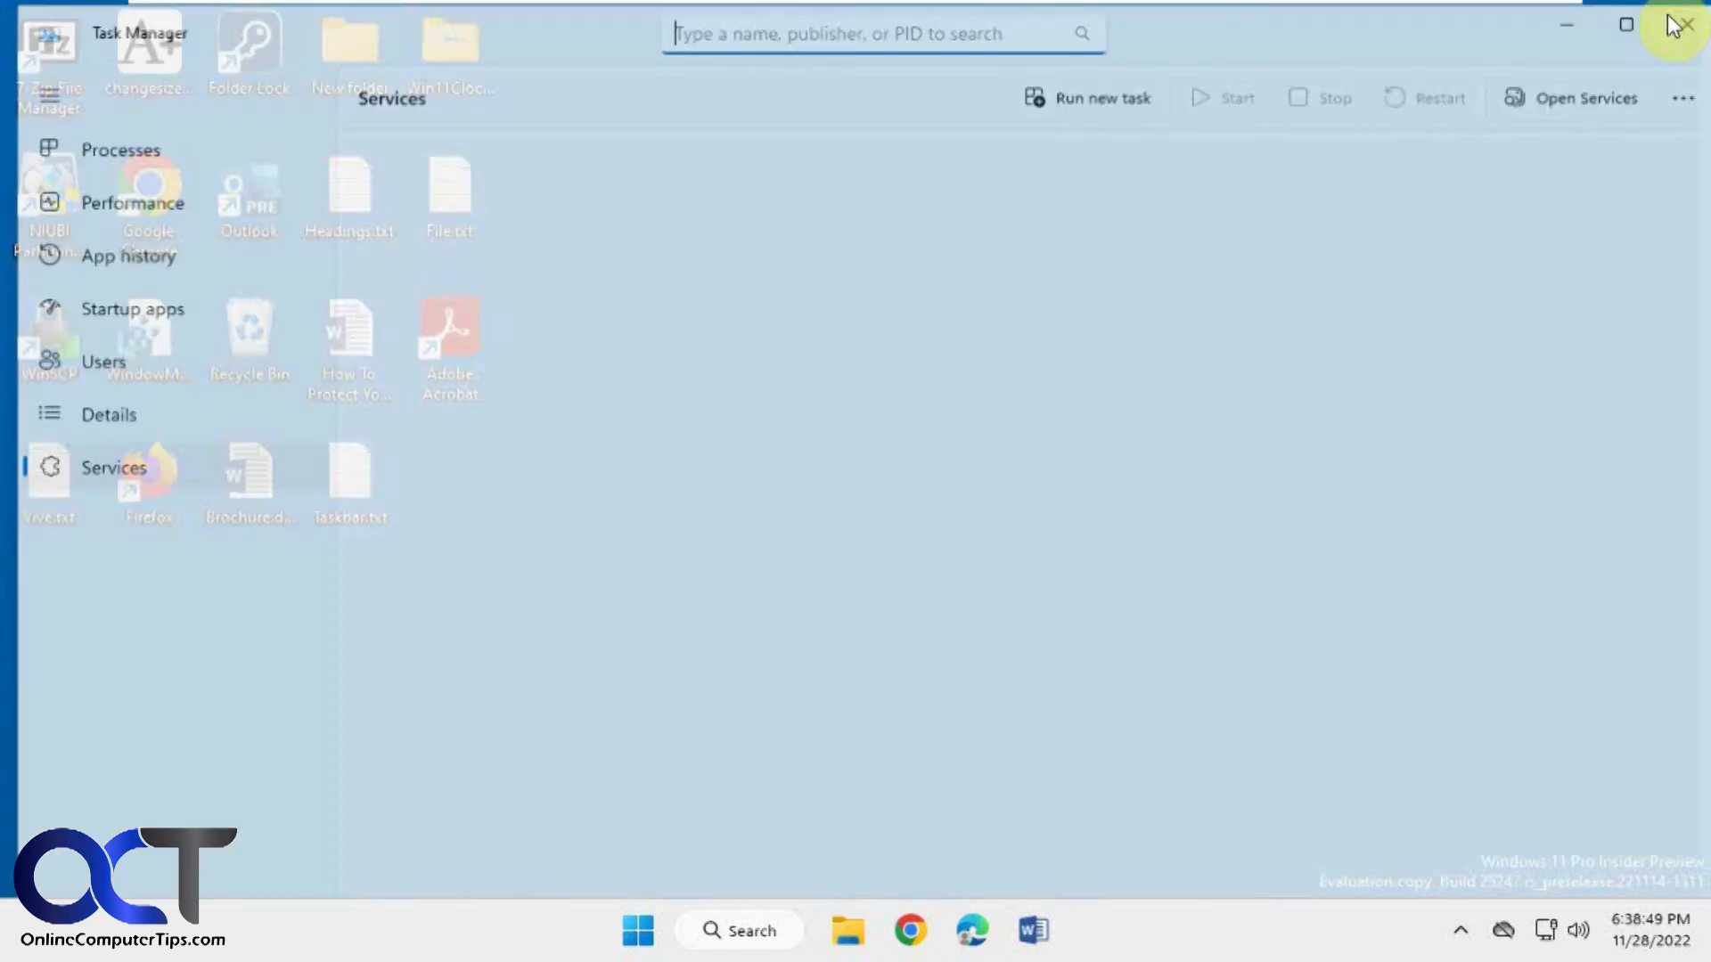
# Close Task Manager, returning to the Windows desktop
pyautogui.click(1685, 23)
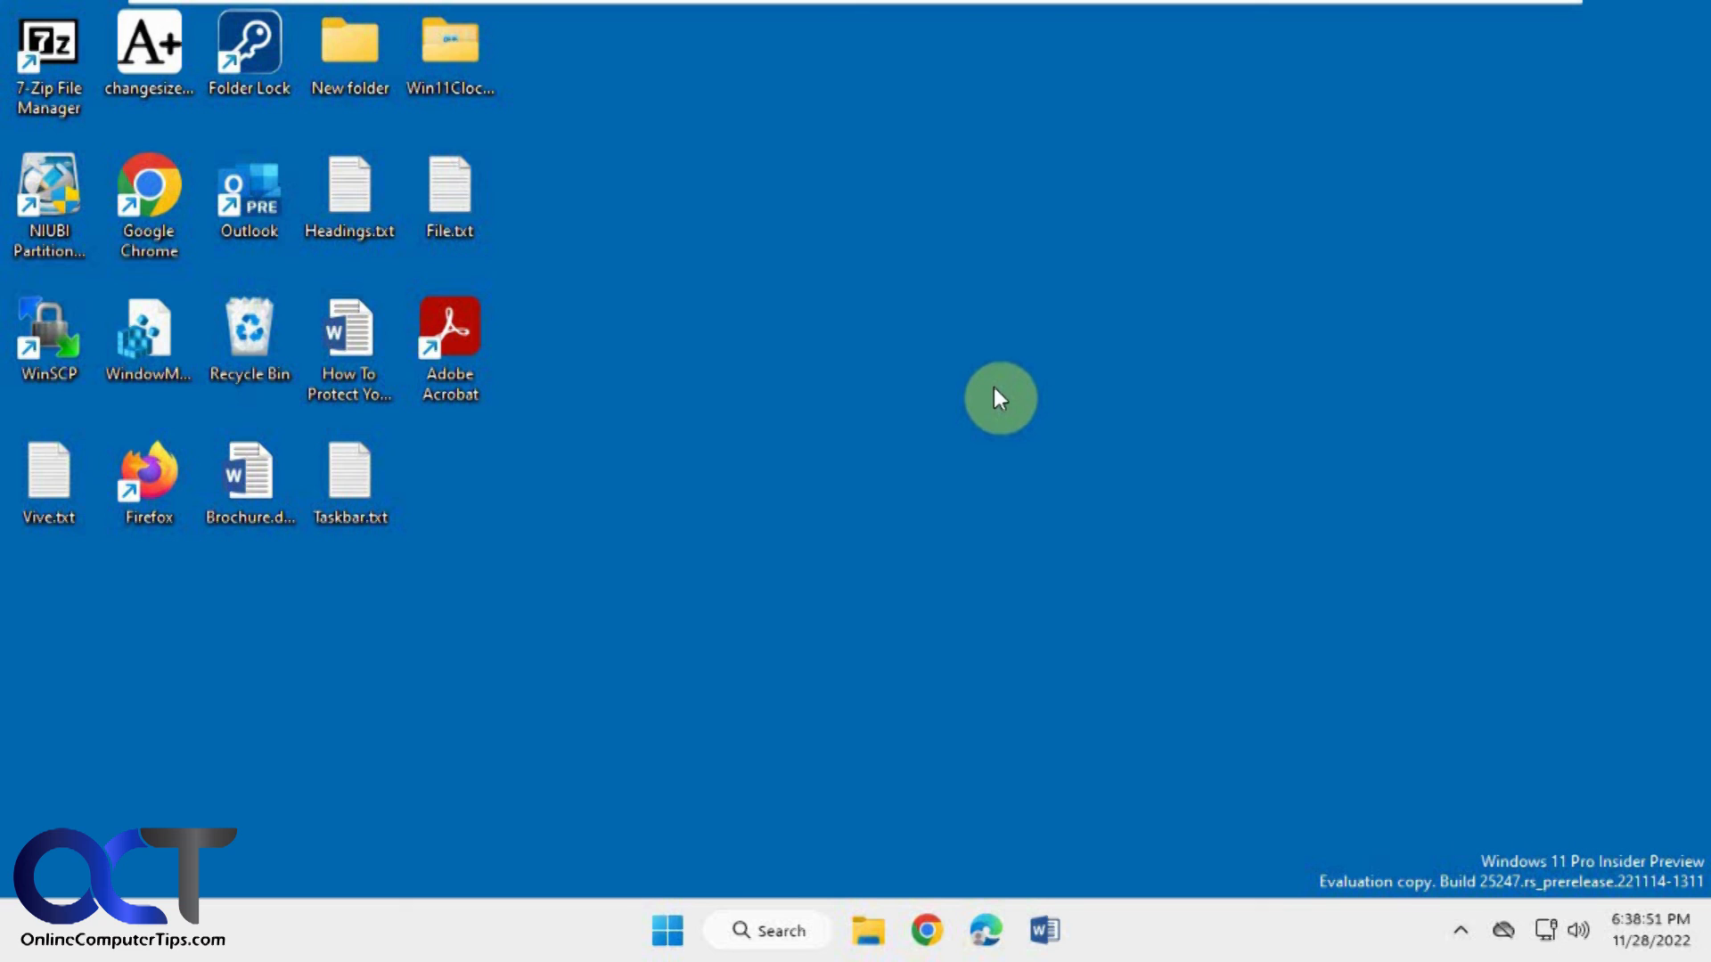
pyautogui.moveTo(994, 522)
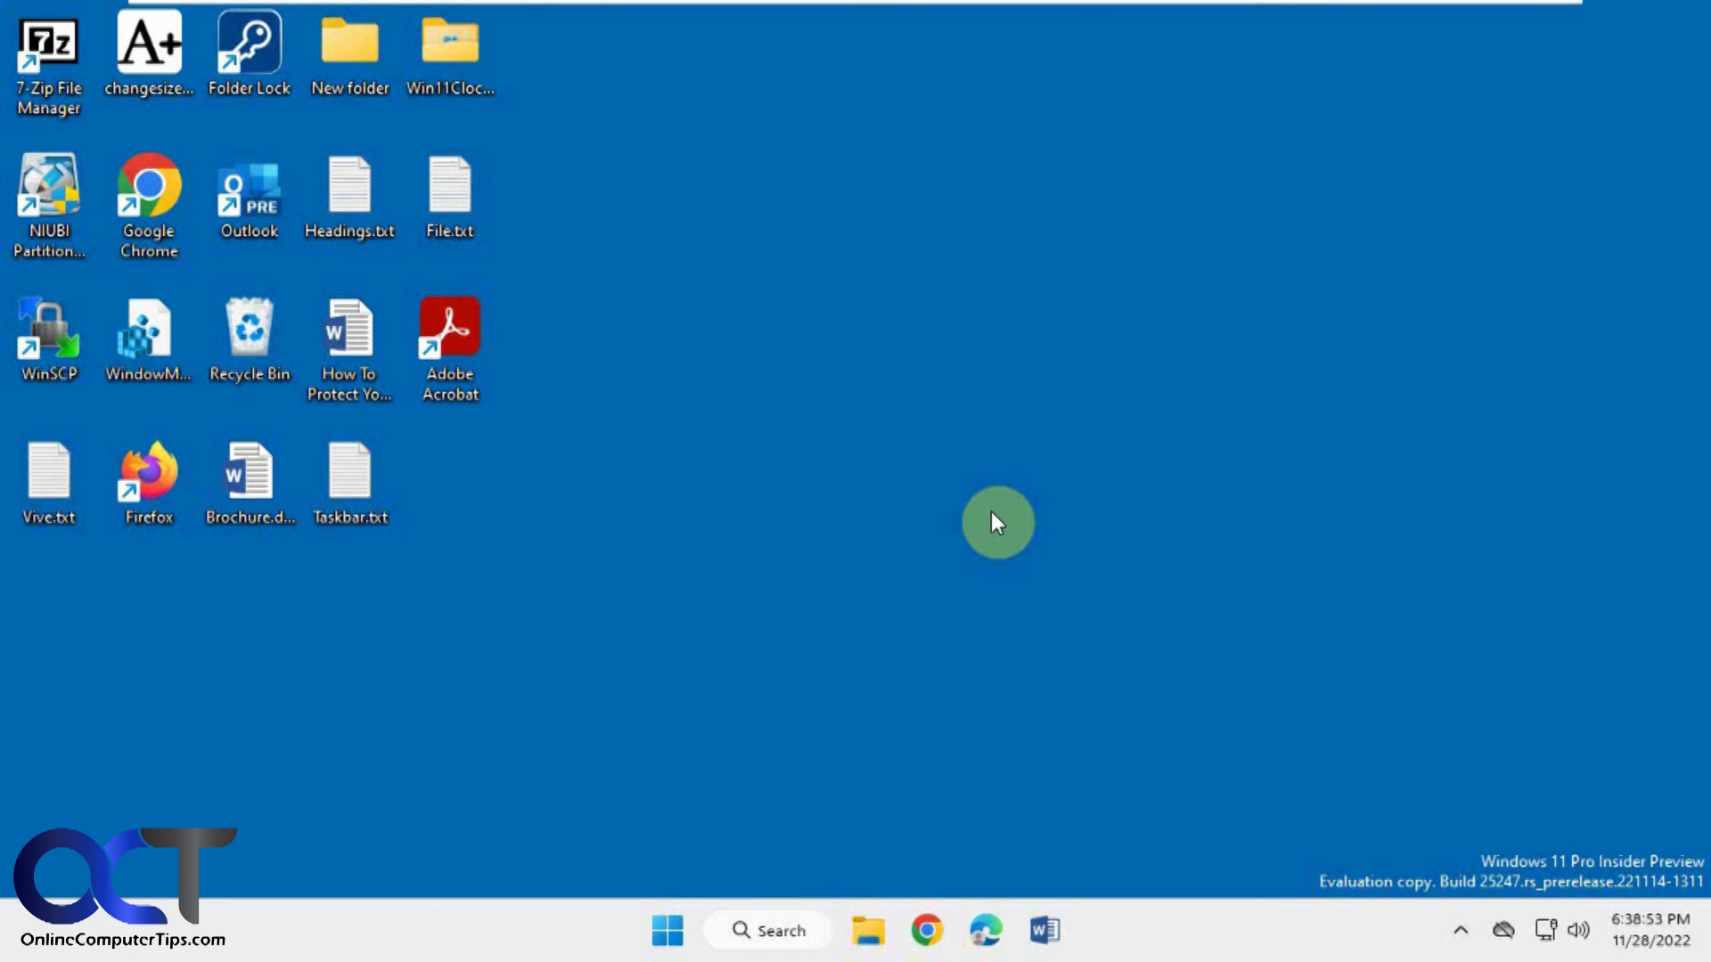